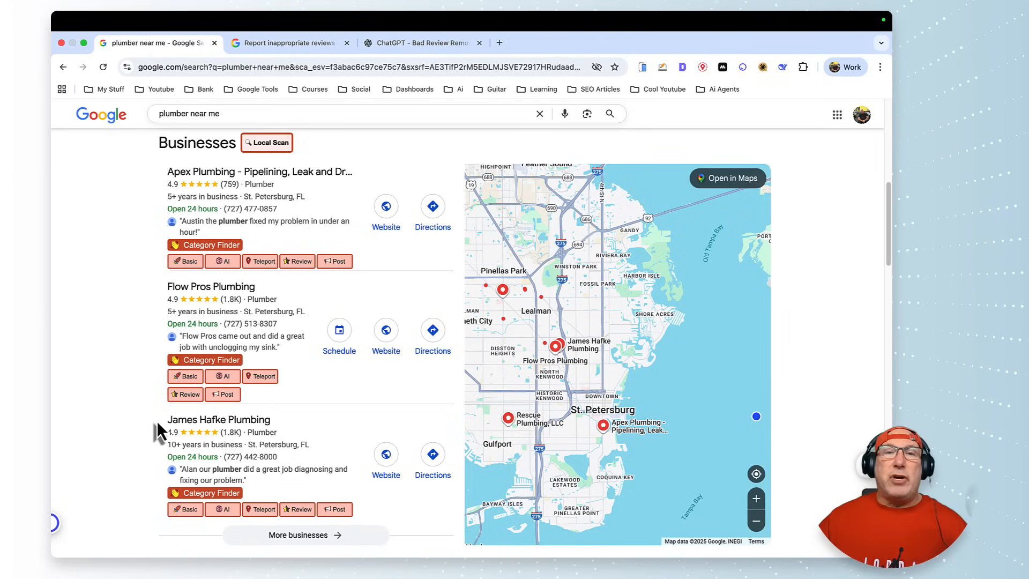
# - Switch from the plumber search results to the 'Report inappropriate reviews' help article
pyautogui.click(289, 43)
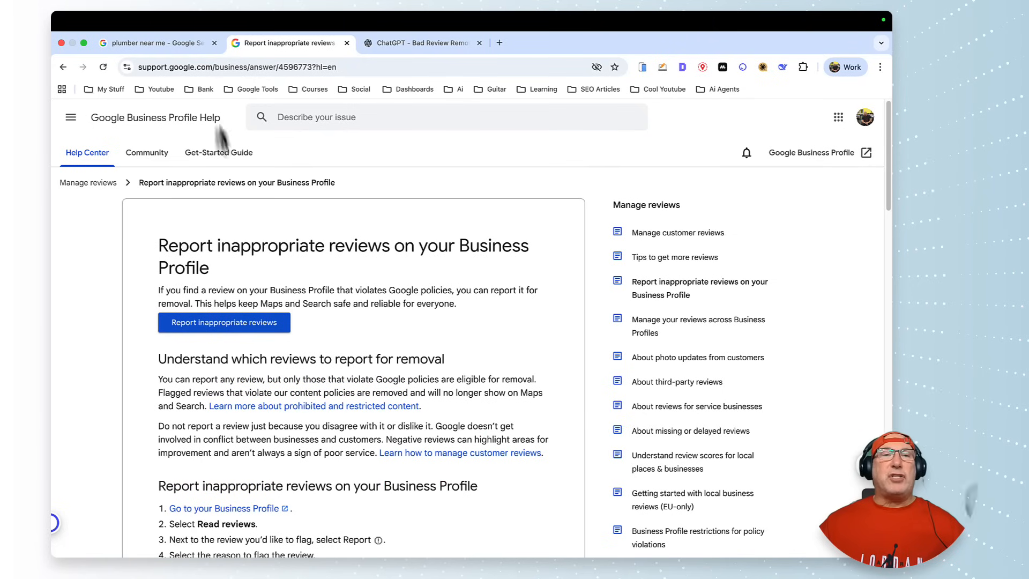
# - Glance back at the plumber results, read the flagging steps, then open 'Manage your reviews across Business Profiles'
pyautogui.click(158, 43)
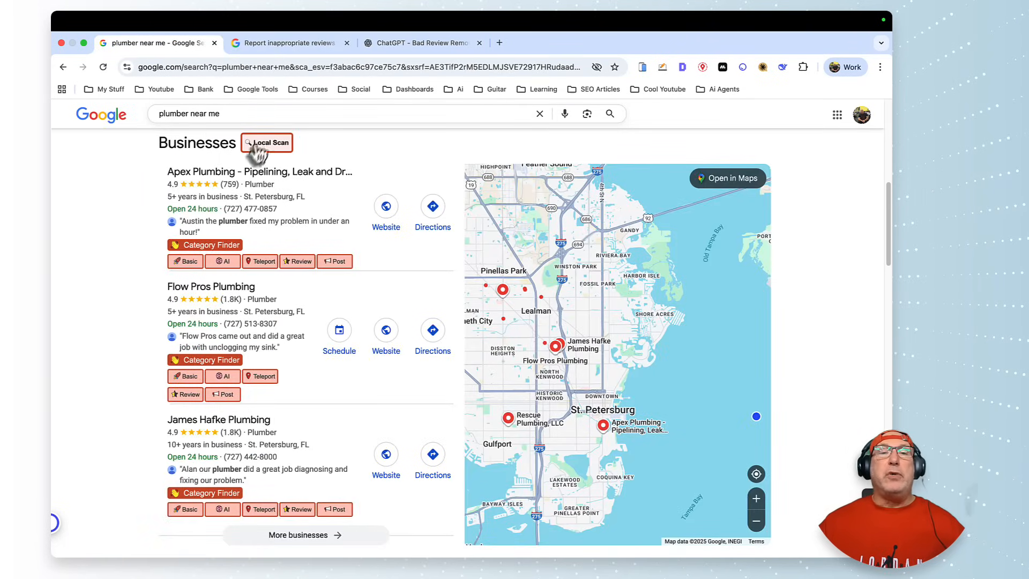
pyautogui.click(289, 42)
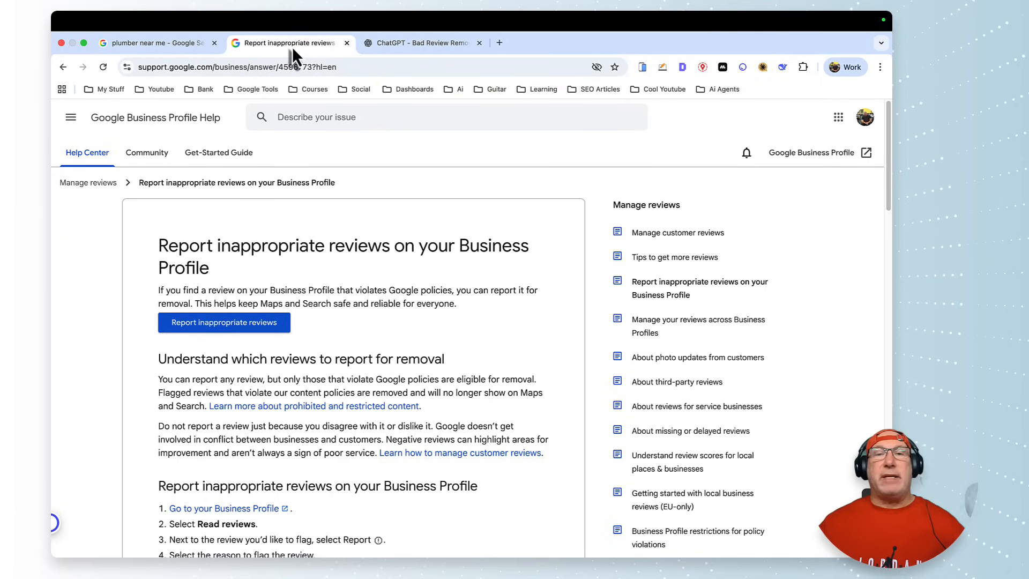
pyautogui.moveTo(360, 304)
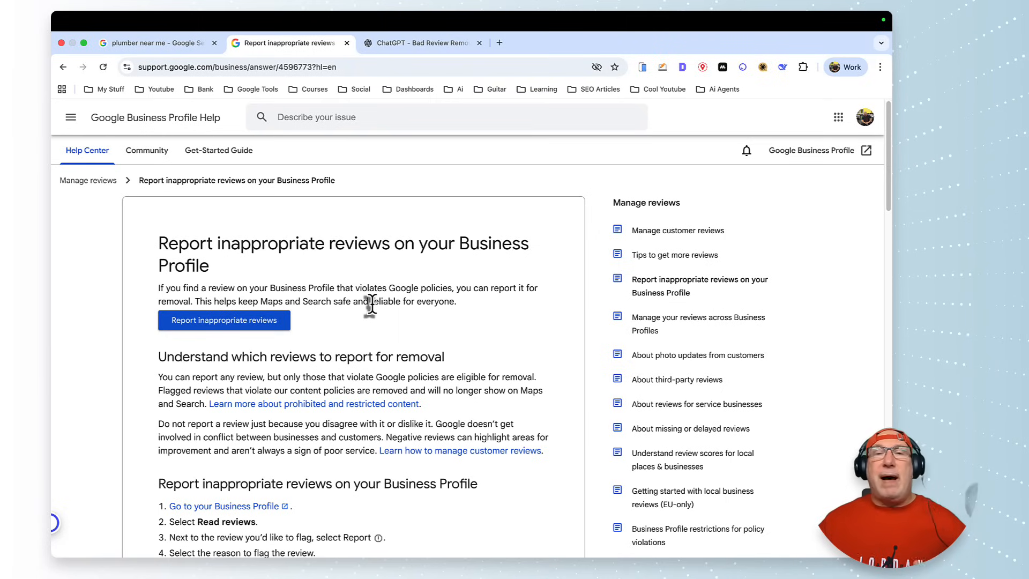
pyautogui.moveTo(373, 319)
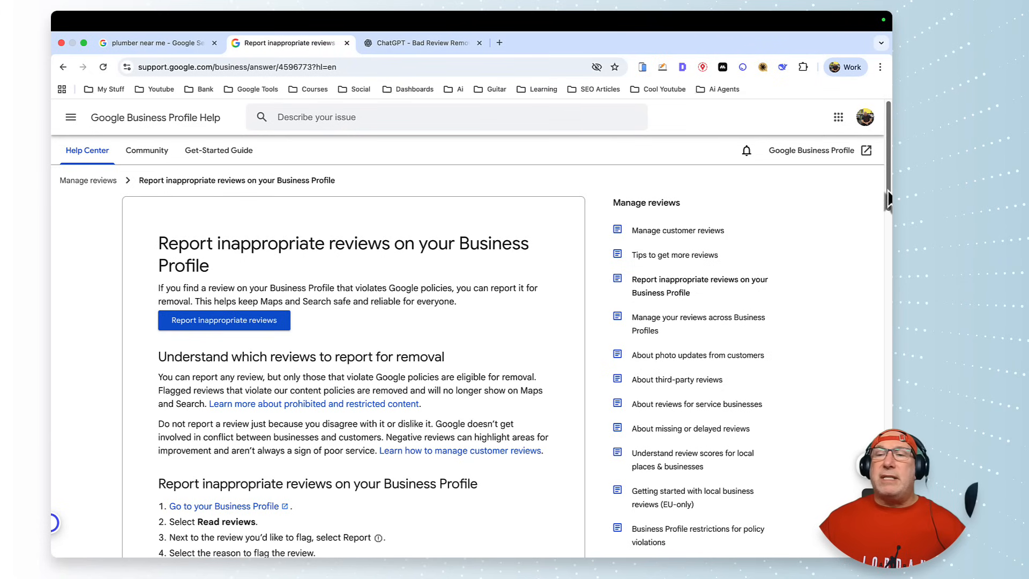
pyautogui.scroll(-3)
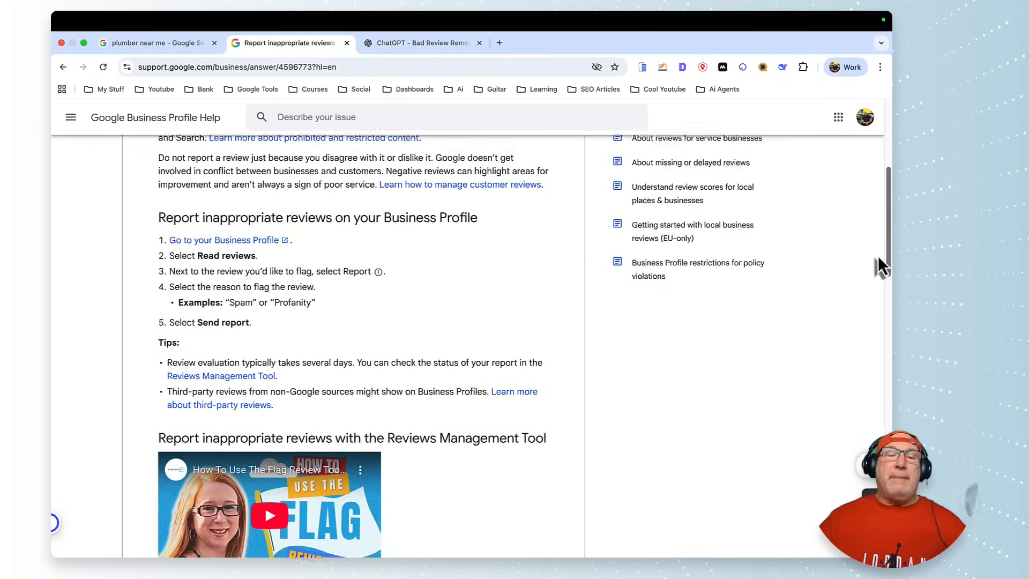
pyautogui.scroll(-3)
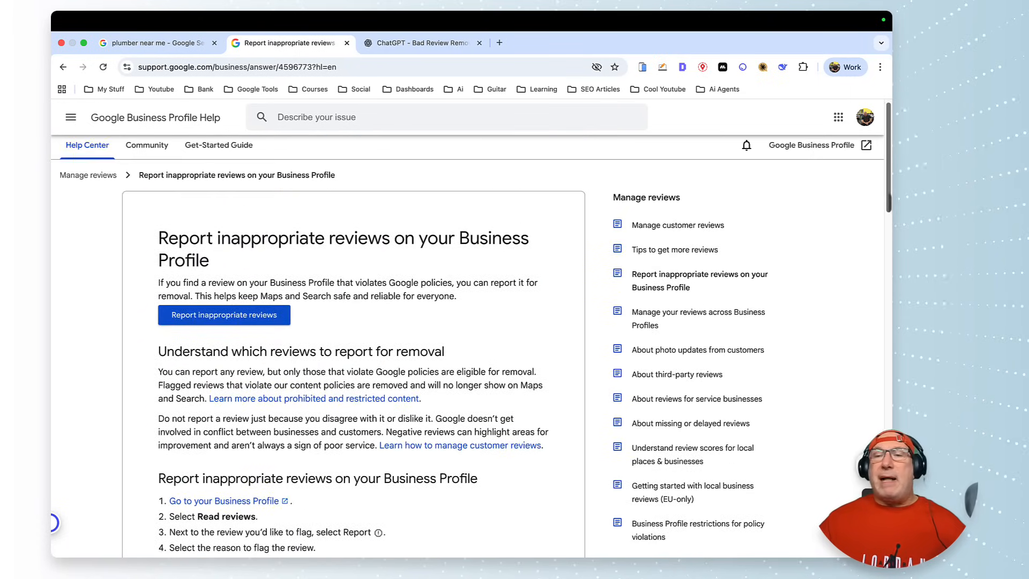
pyautogui.click(698, 325)
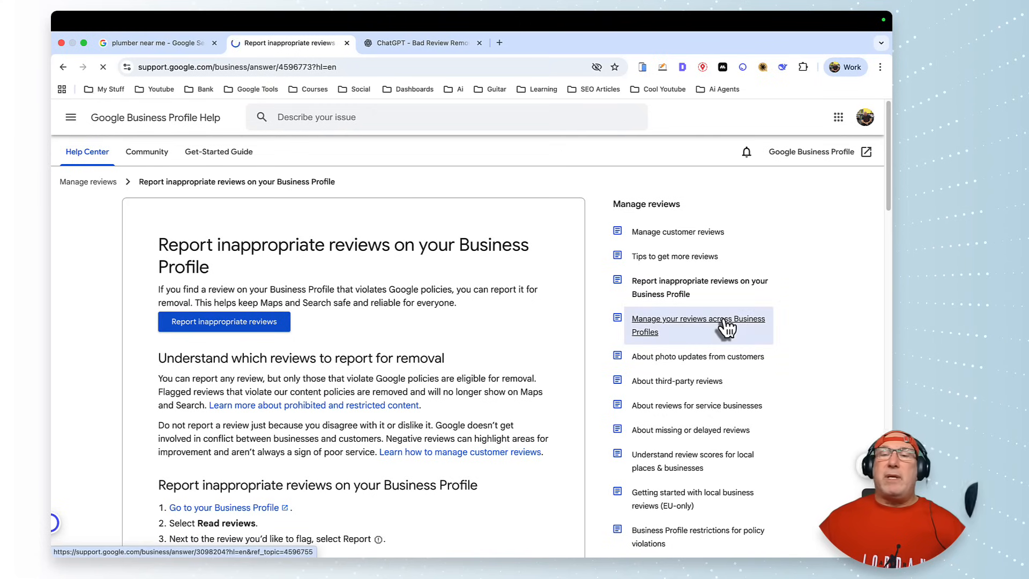
# - Skim the managing-reviews-across-profiles article, then switch to the Bad Review Removal GPT chat
pyautogui.click(698, 325)
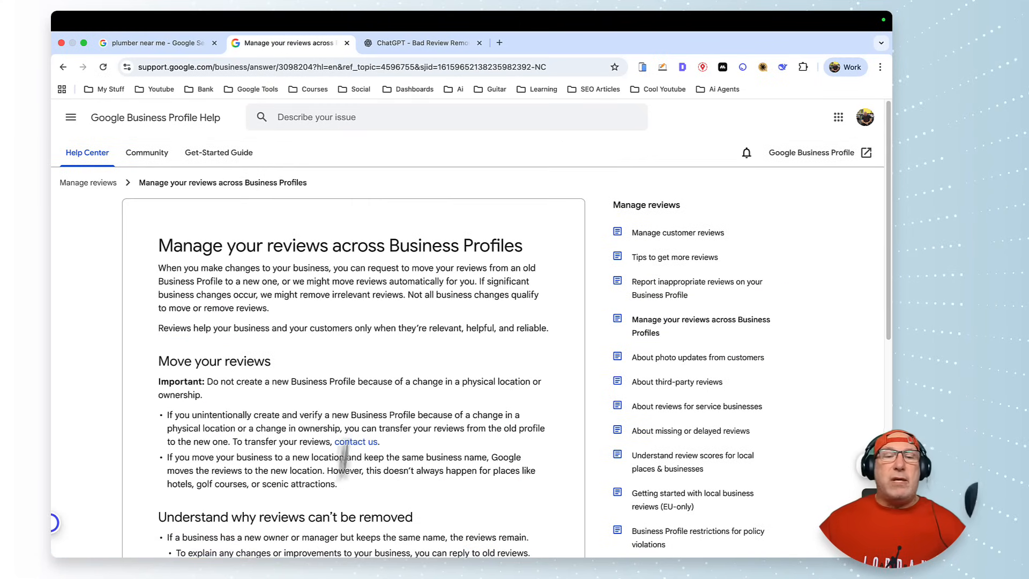
pyautogui.scroll(-3)
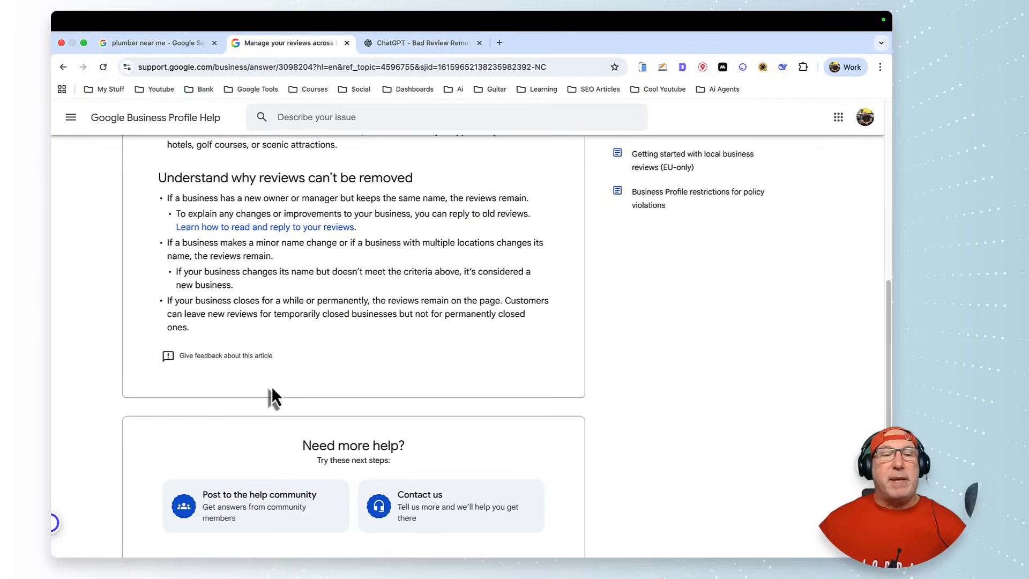
pyautogui.scroll(3)
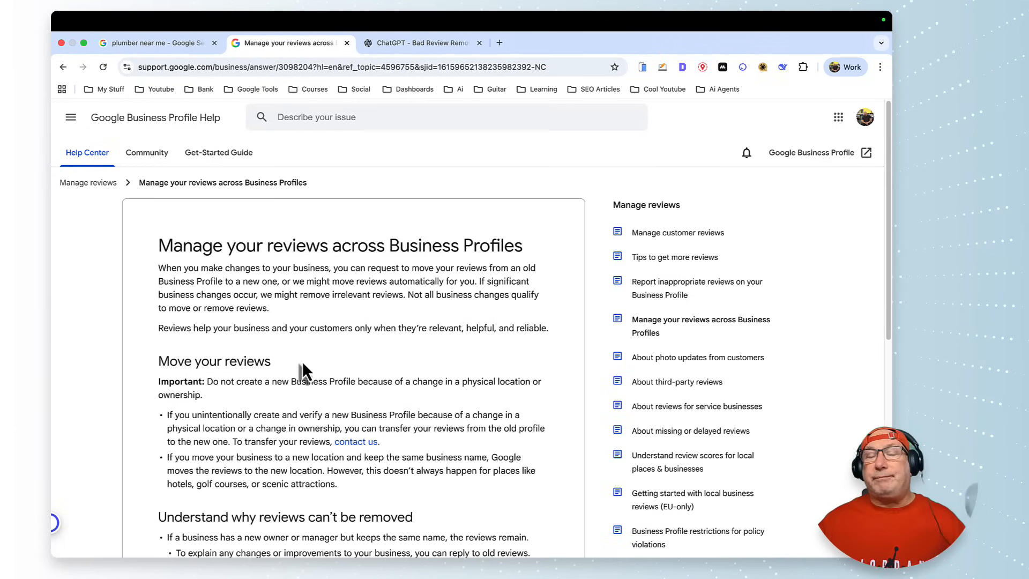
pyautogui.moveTo(419, 327)
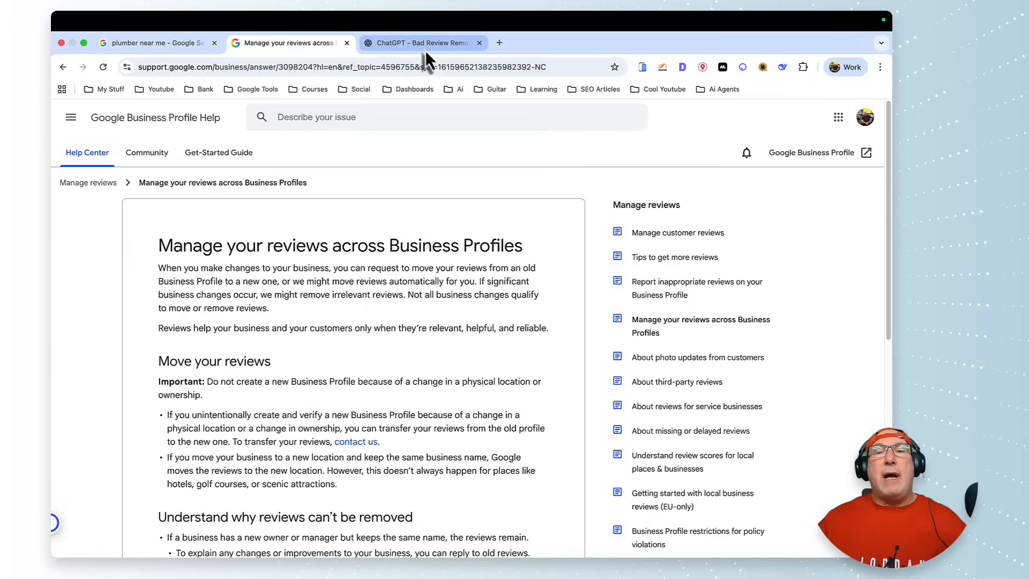
pyautogui.click(420, 43)
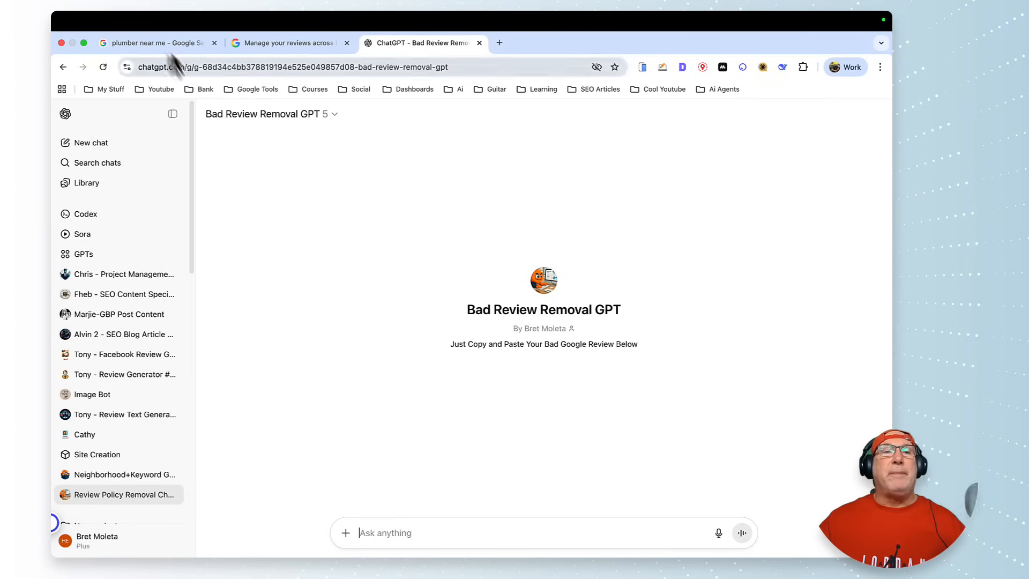
pyautogui.click(155, 43)
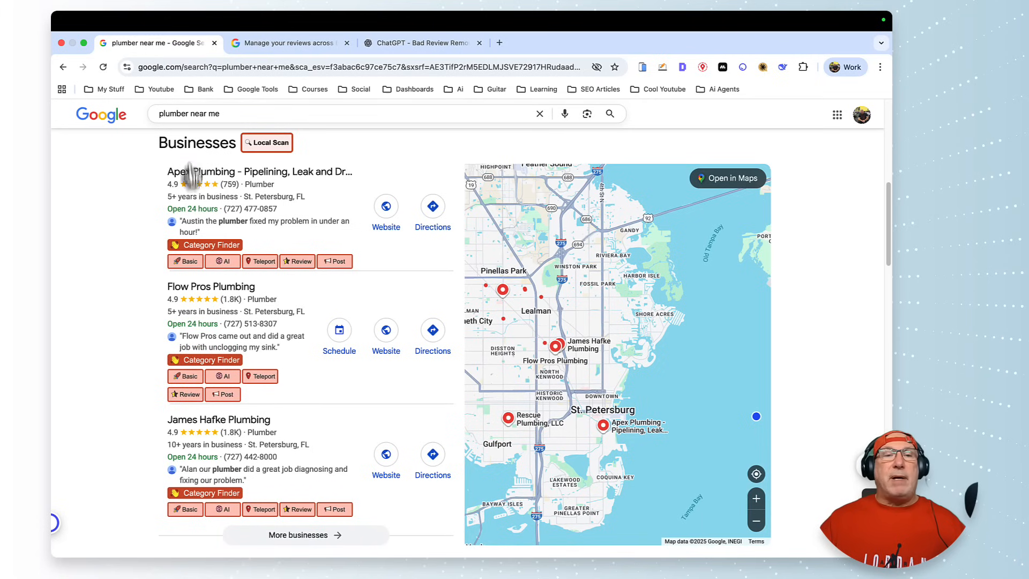
pyautogui.click(211, 286)
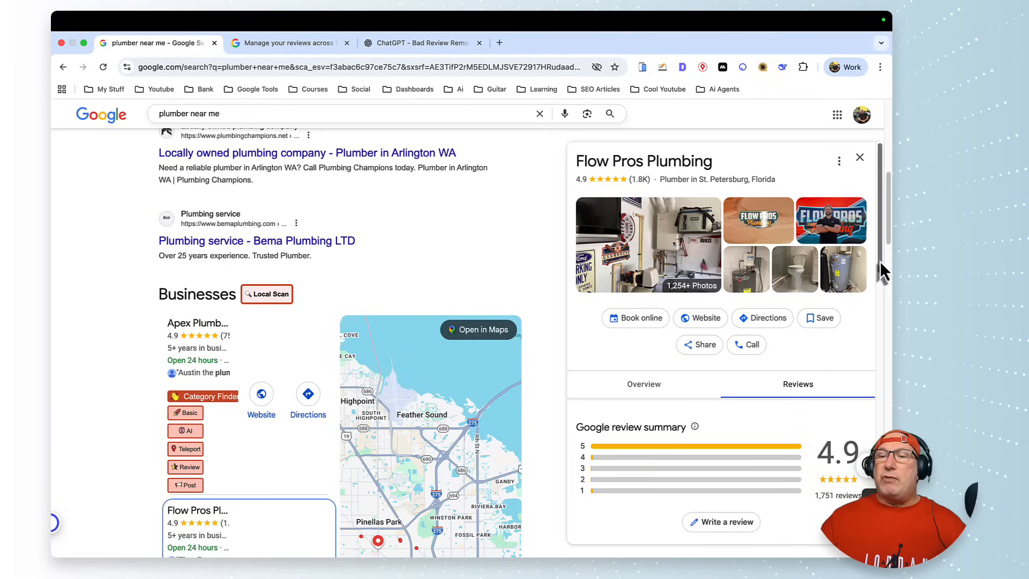
pyautogui.scroll(-3)
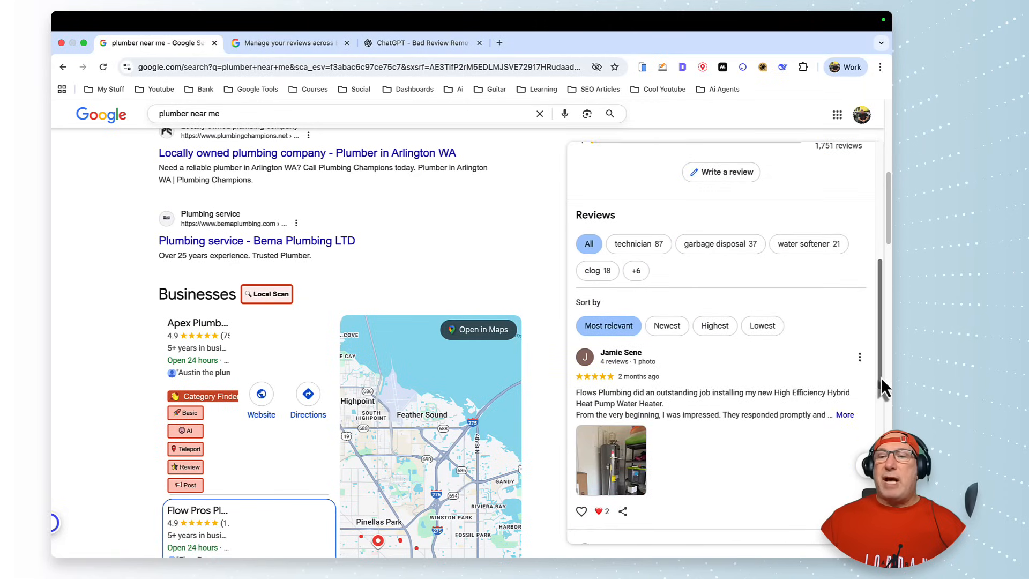
pyautogui.click(762, 471)
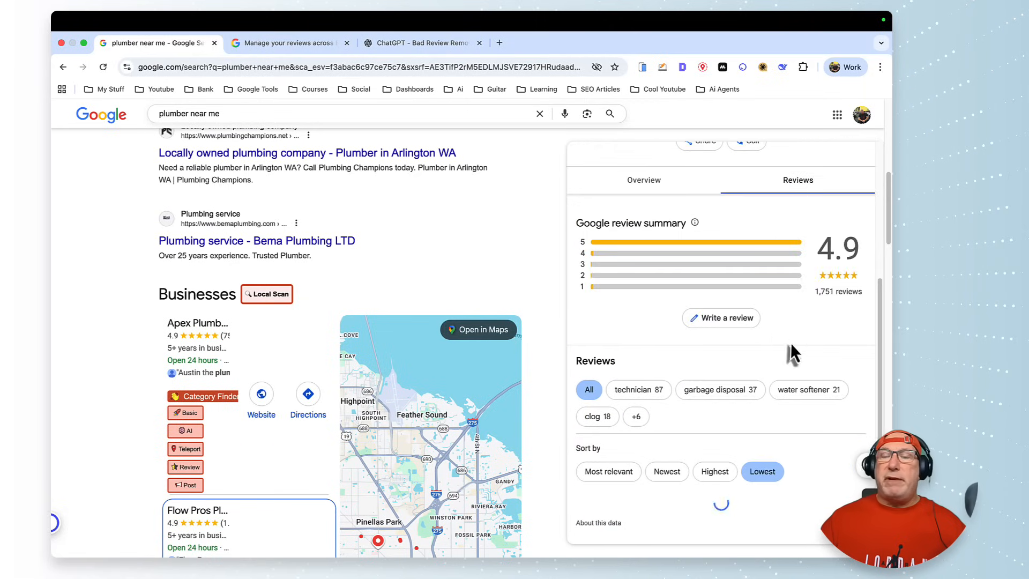
pyautogui.scroll(-3)
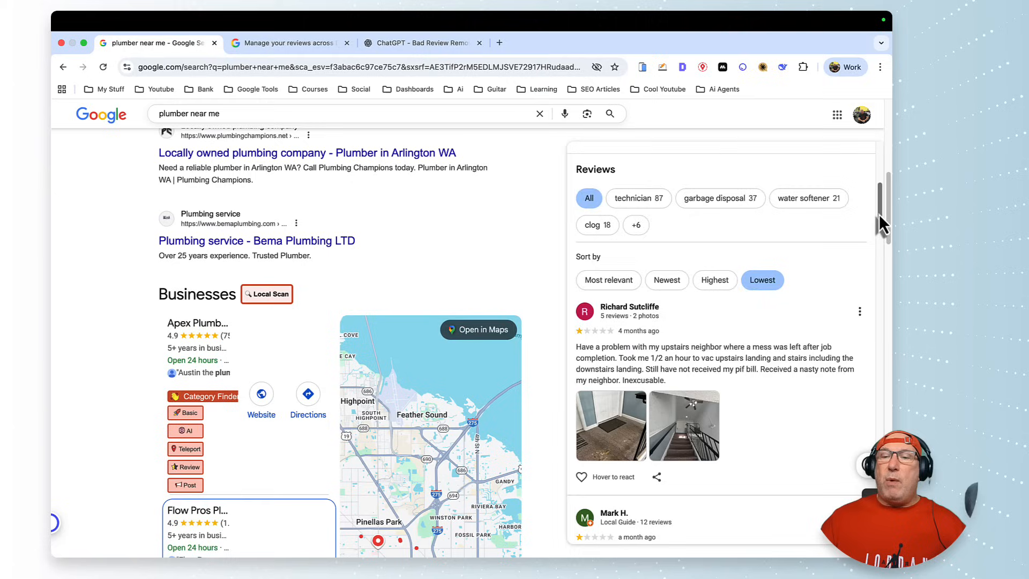
pyautogui.scroll(-3)
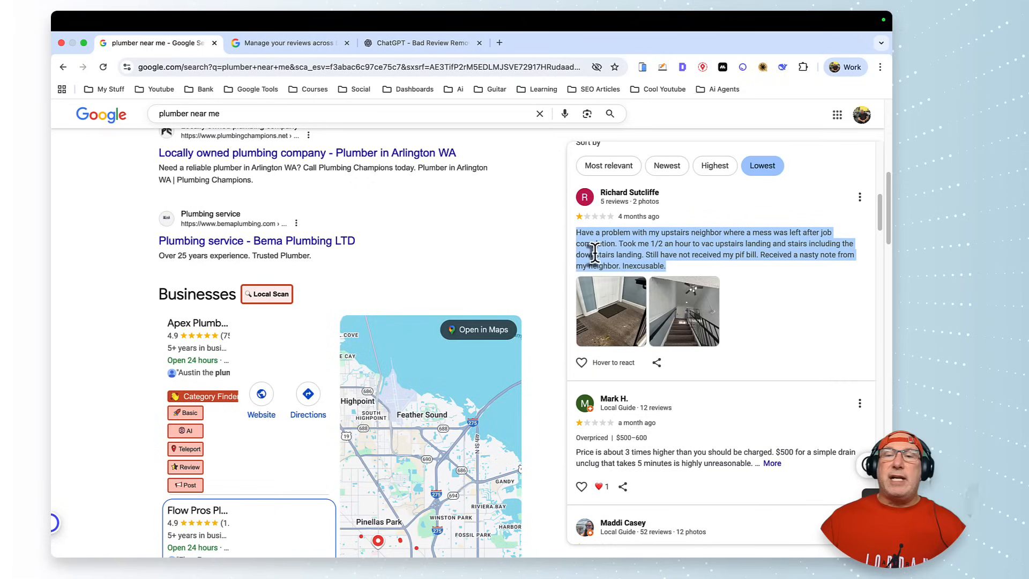
pyautogui.rightClick(593, 255)
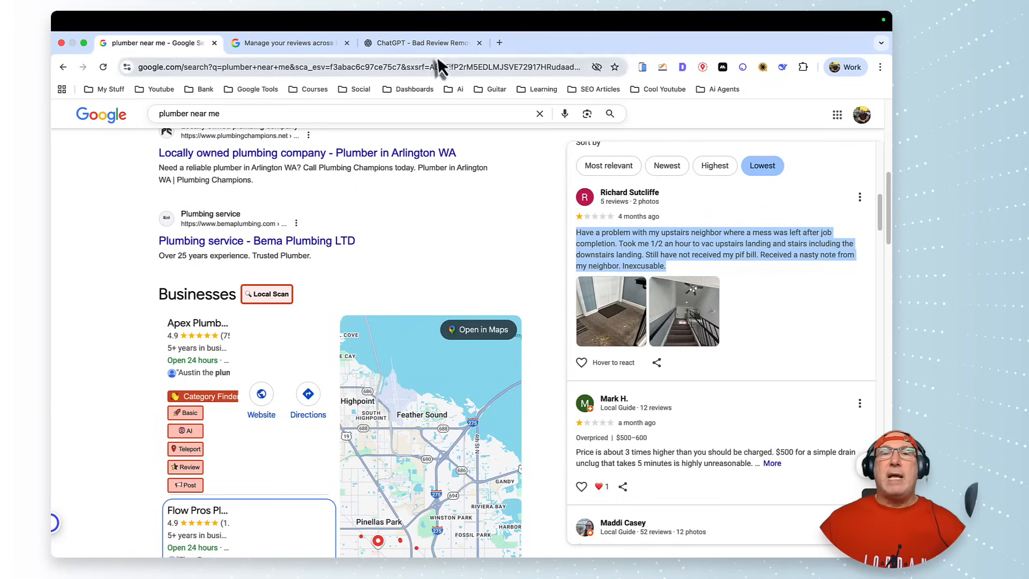
# - Bring up an empty Bad Review Removal GPT chat, briefly checking the managing-reviews article
pyautogui.click(420, 43)
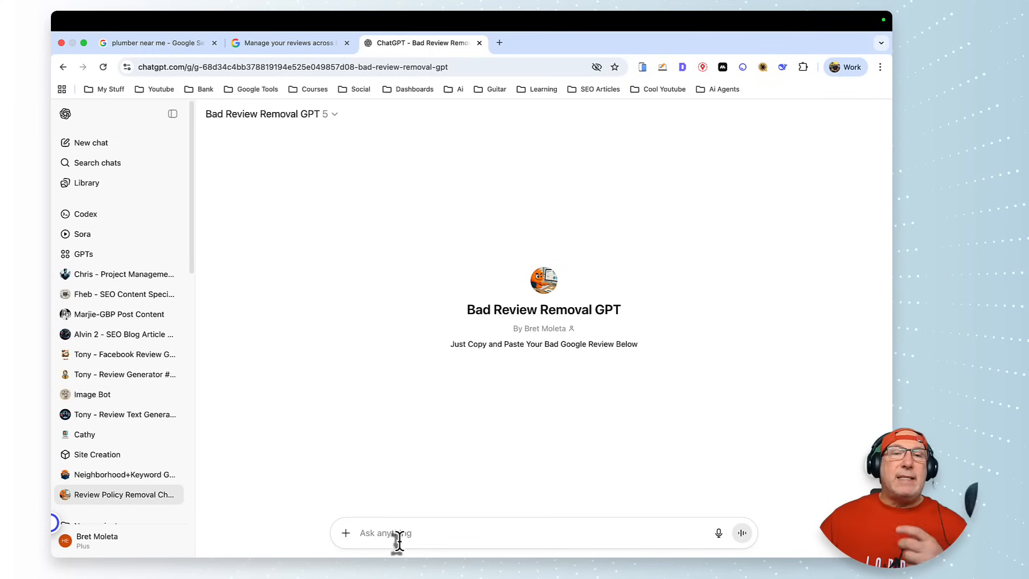
pyautogui.click(289, 43)
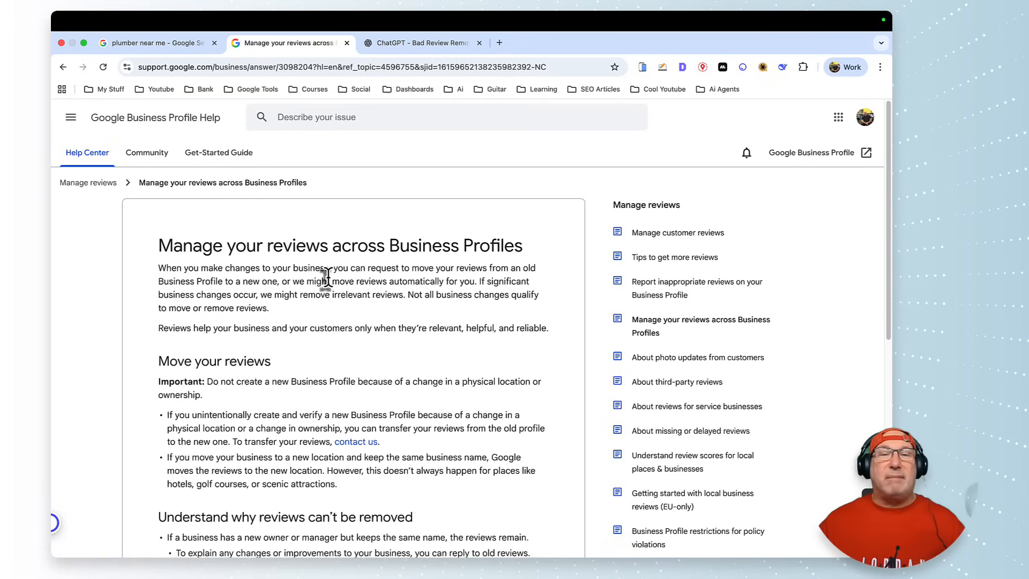
pyautogui.moveTo(374, 256)
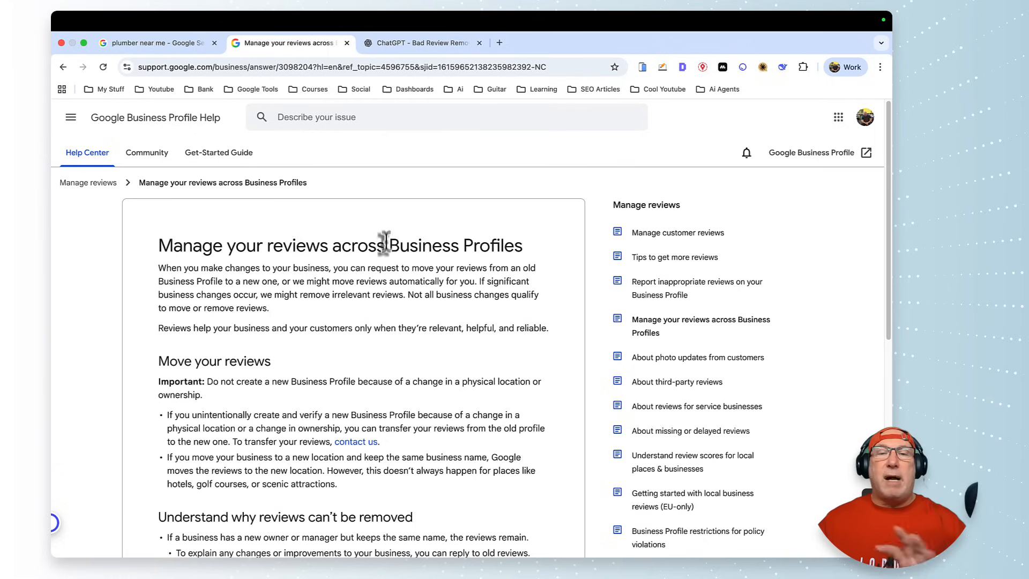
pyautogui.moveTo(430, 66)
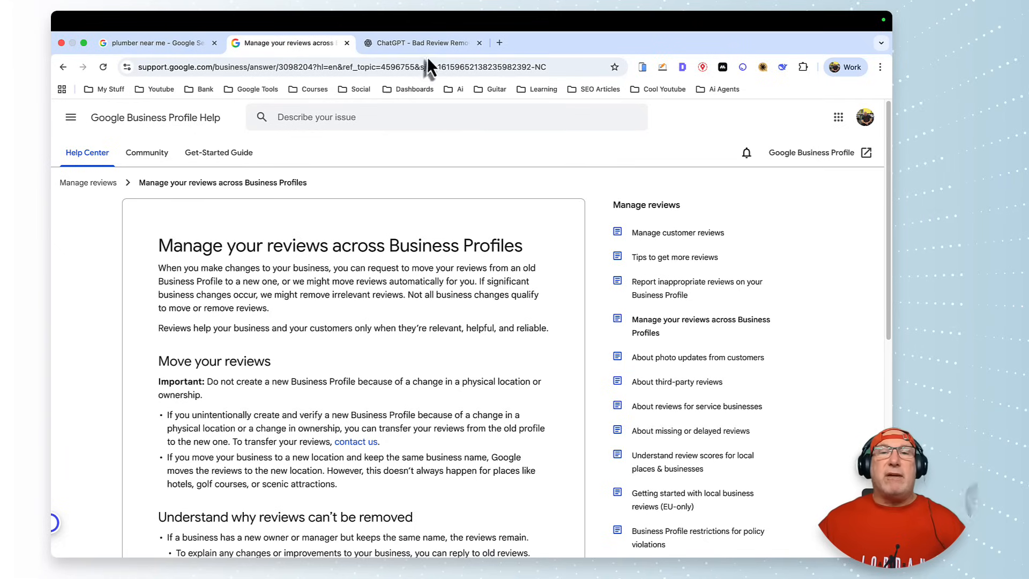
pyautogui.click(420, 43)
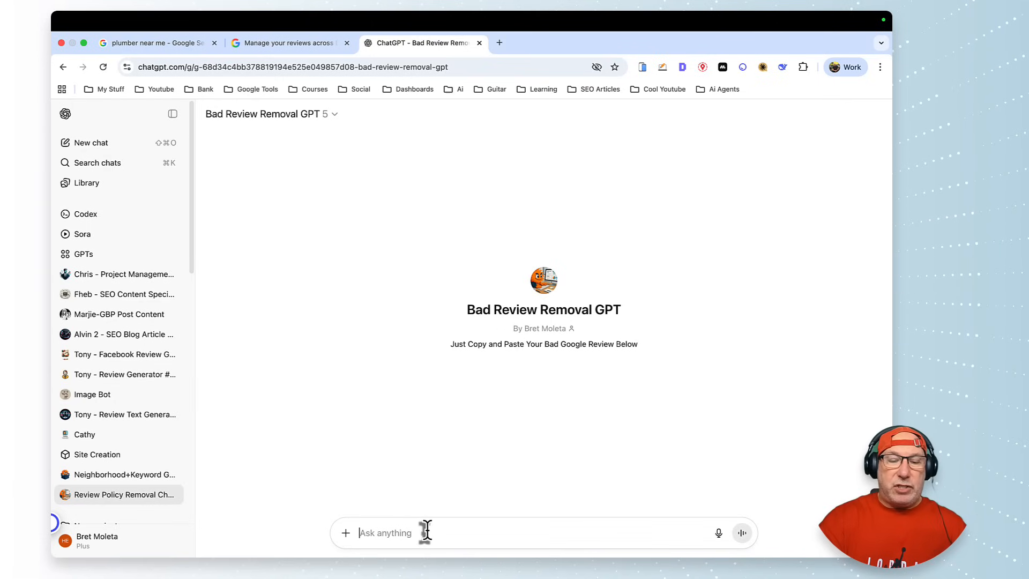
# - Send the pasted review about the upstairs neighbor's mess and unpaid bill to the GPT
pyautogui.write('Have a problem with my upstairs neighbor where a mess was left after job completion. Took me 1/2 an hour to vac upstairs landing and stairs including the downstairs landing. Still have not received my pif bill. Received a nasty note from my neighbor. Inexcusable.')
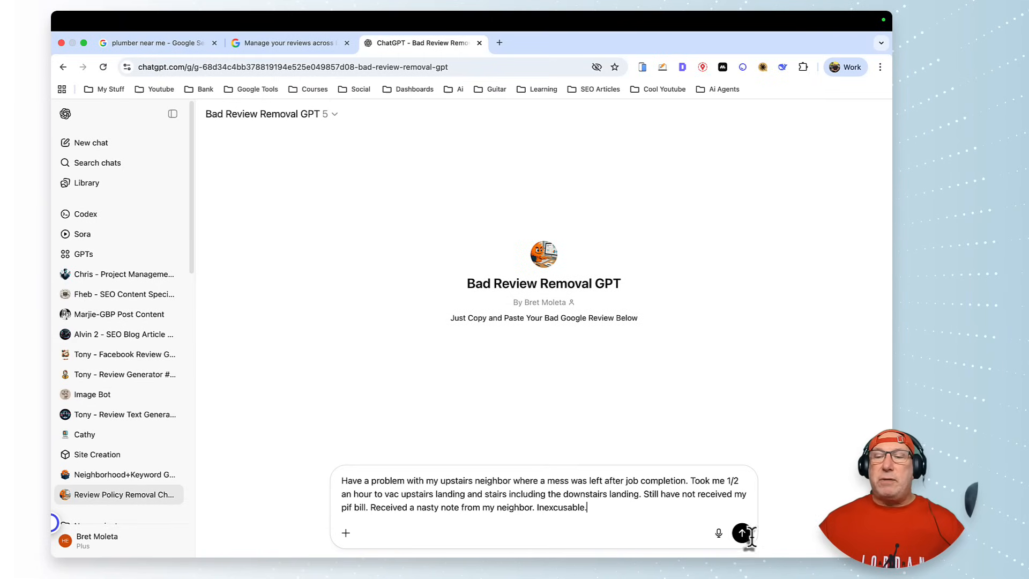
pyautogui.click(742, 532)
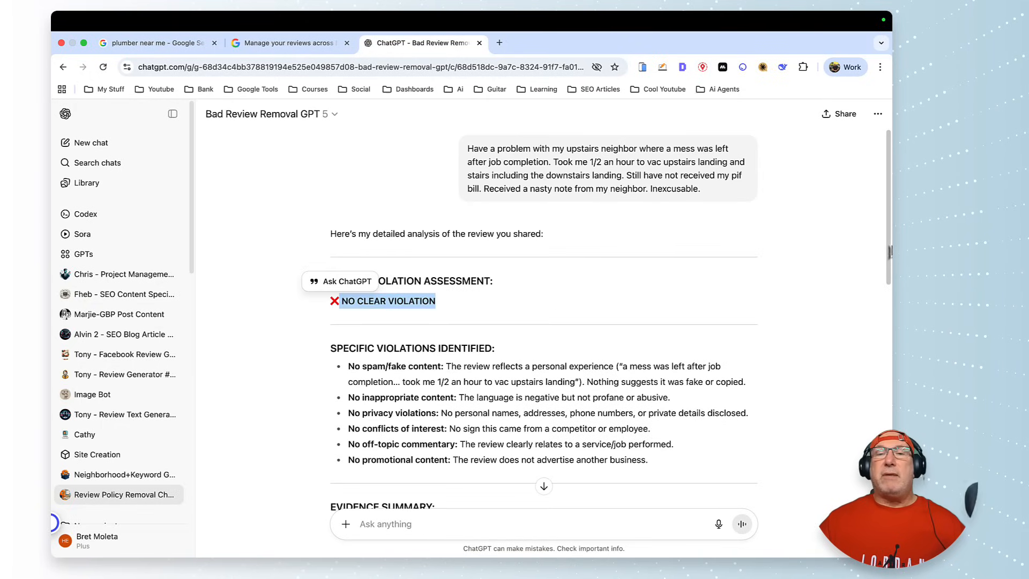
pyautogui.scroll(-3)
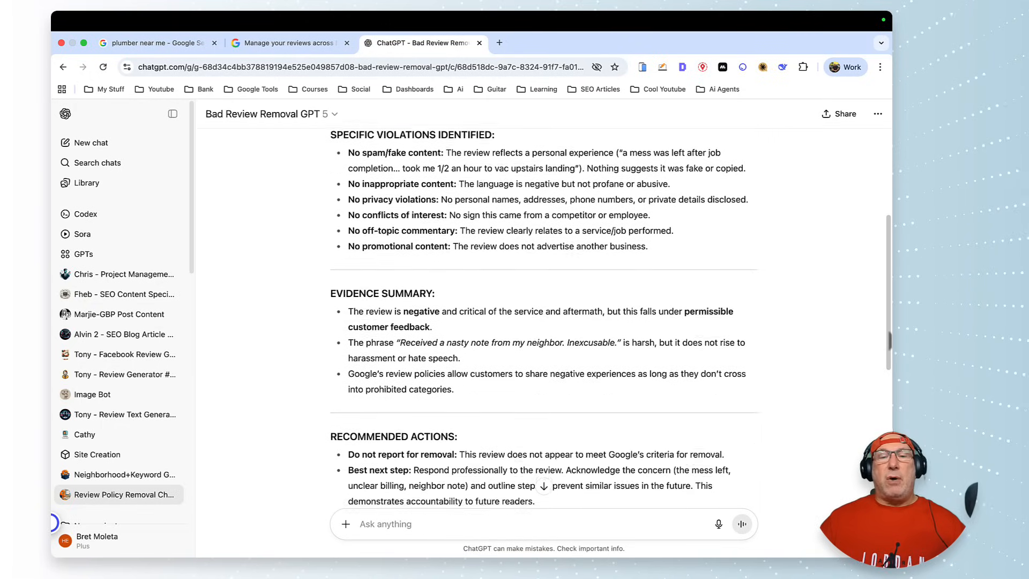
pyautogui.scroll(3)
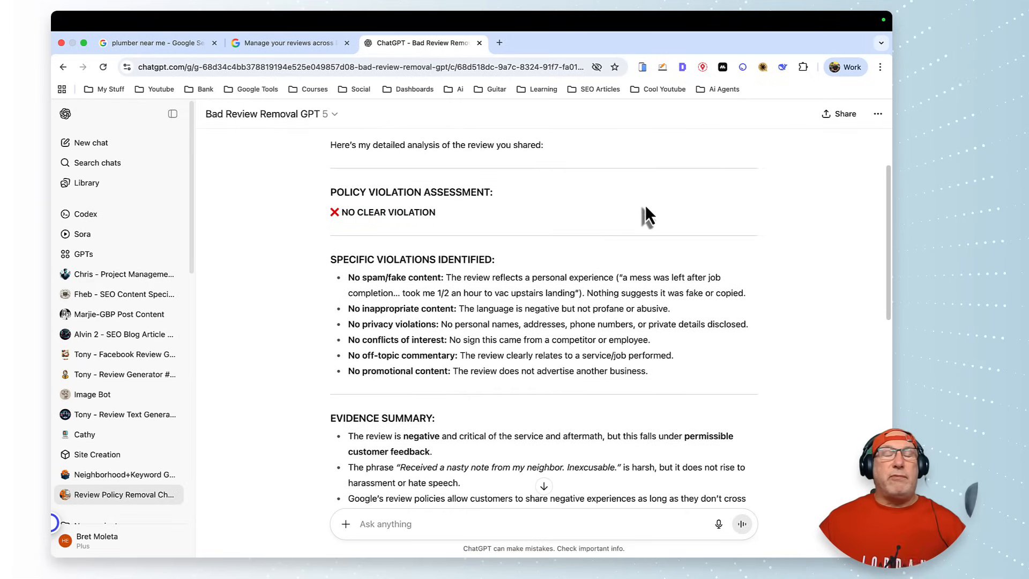
pyautogui.moveTo(410, 278)
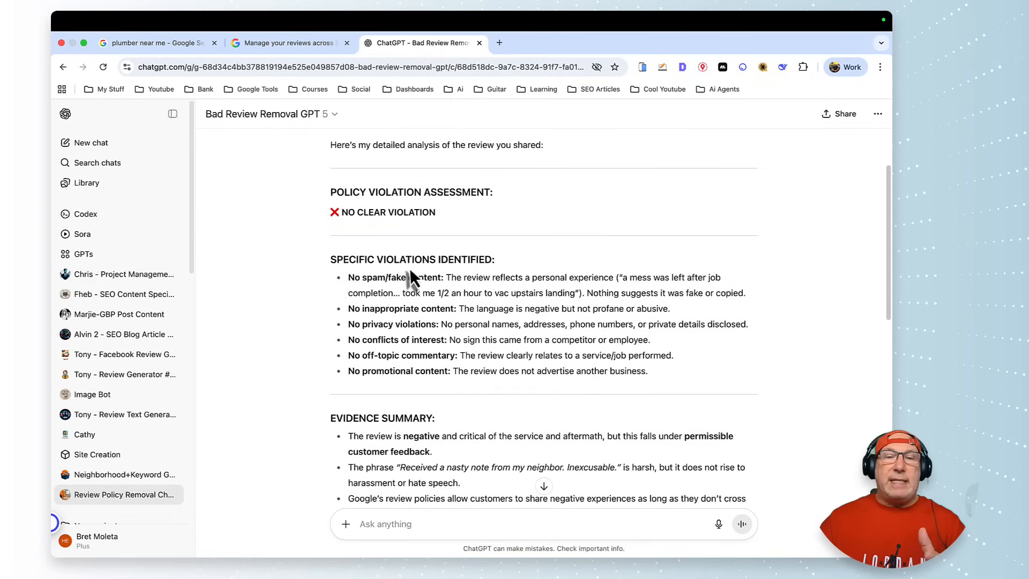
pyautogui.scroll(-3)
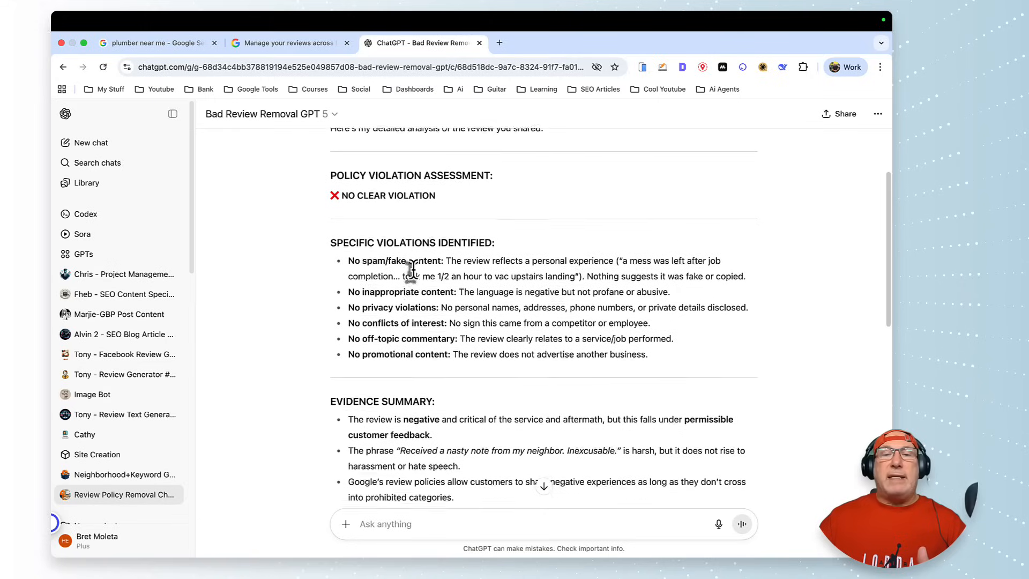
pyautogui.scroll(-3)
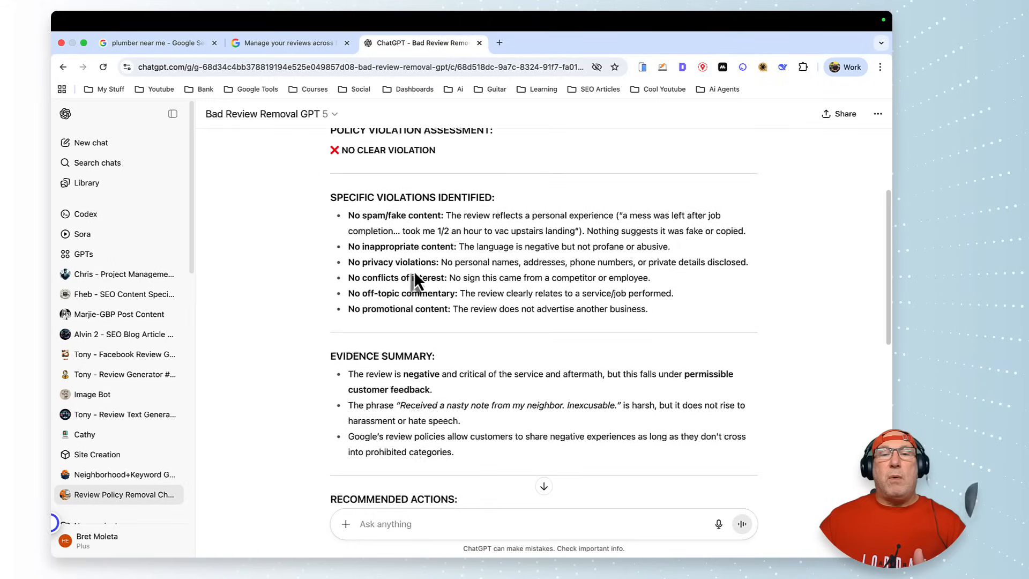
pyautogui.scroll(-3)
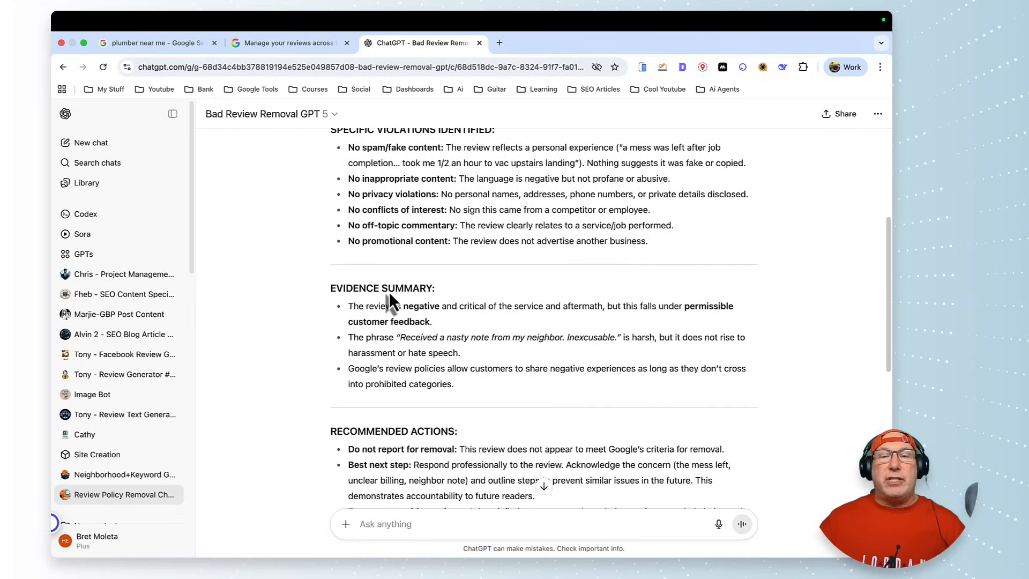
pyautogui.scroll(-3)
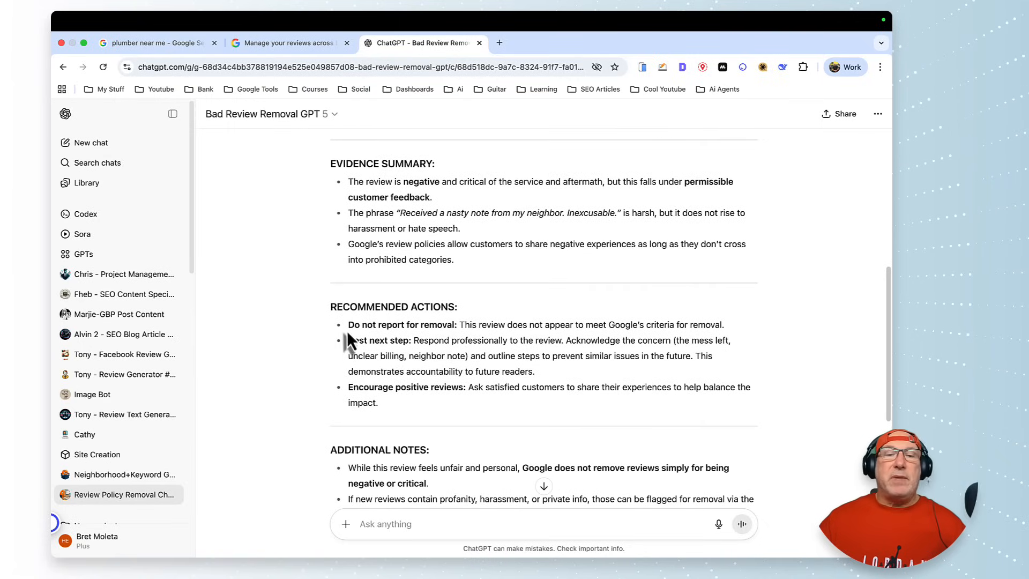
pyautogui.doubleClick(359, 324)
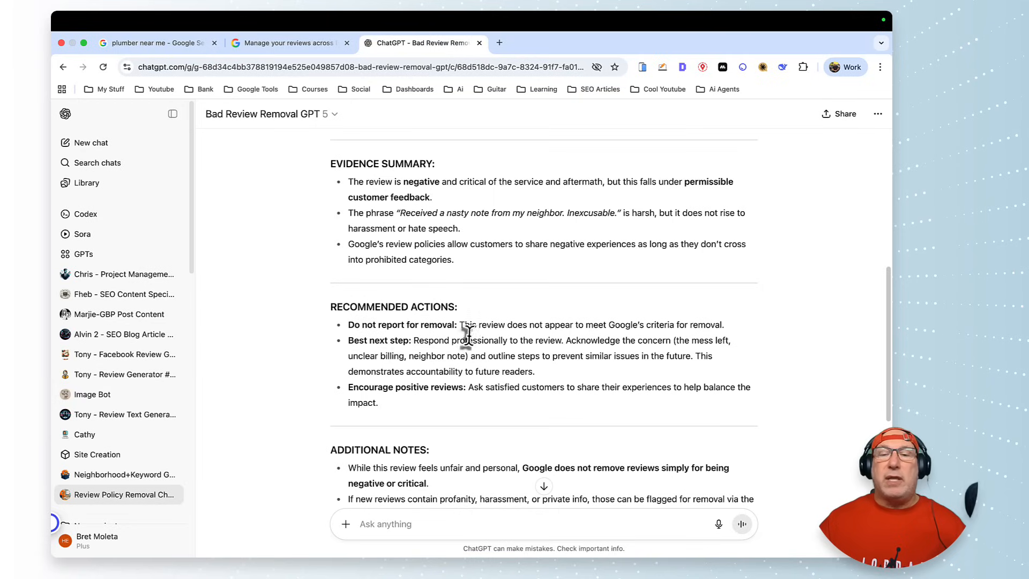
pyautogui.moveTo(348, 324); pyautogui.dragTo(453, 324)
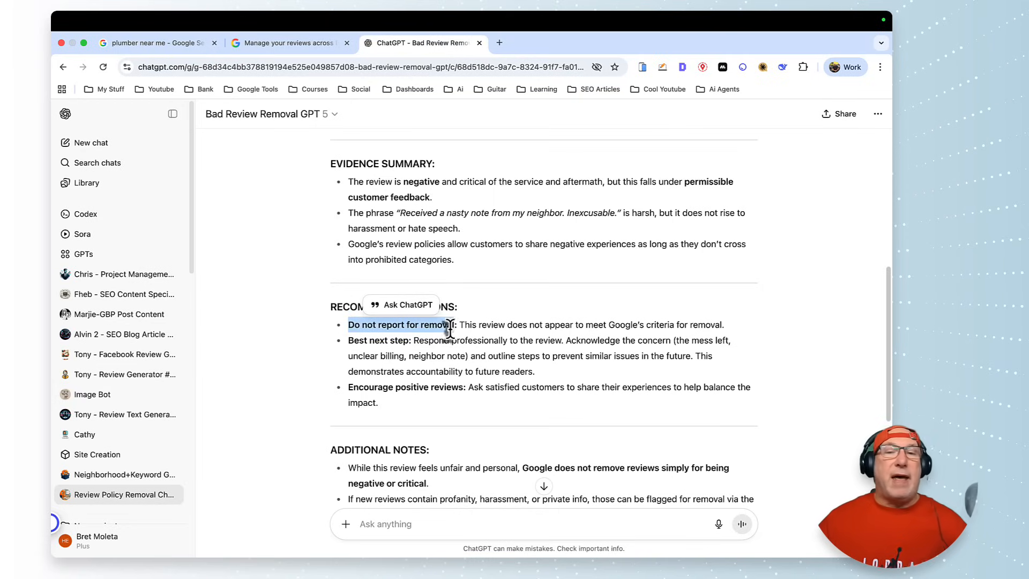
pyautogui.click(154, 43)
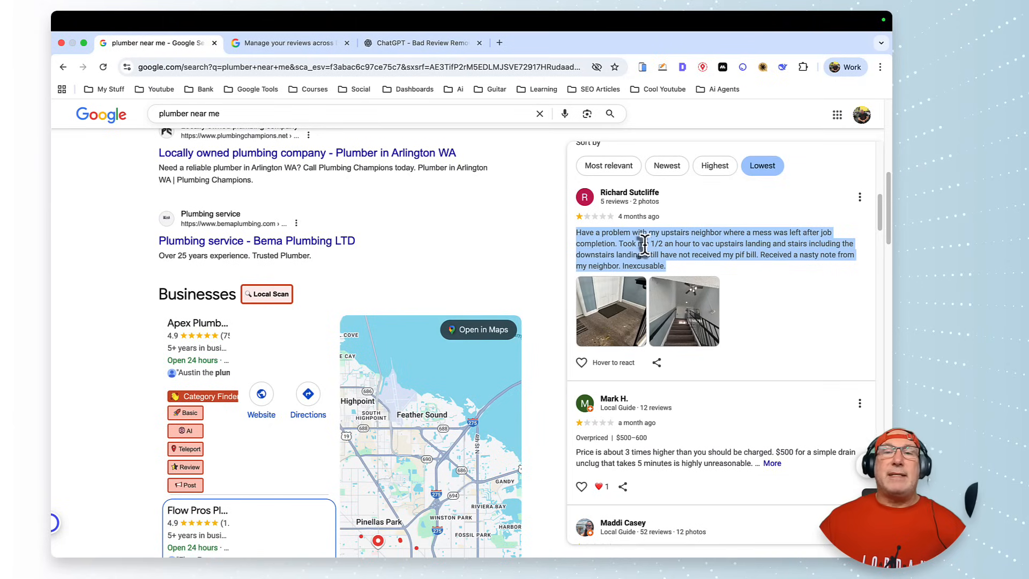
# - Return to the GPT's advice to respond professionally instead of reporting the review
pyautogui.click(423, 43)
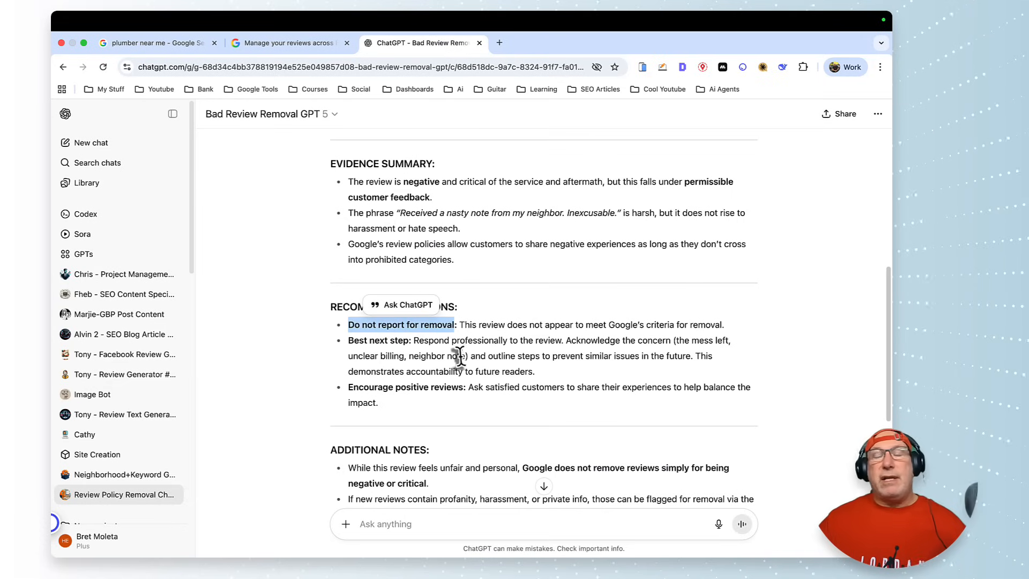
pyautogui.moveTo(538, 354)
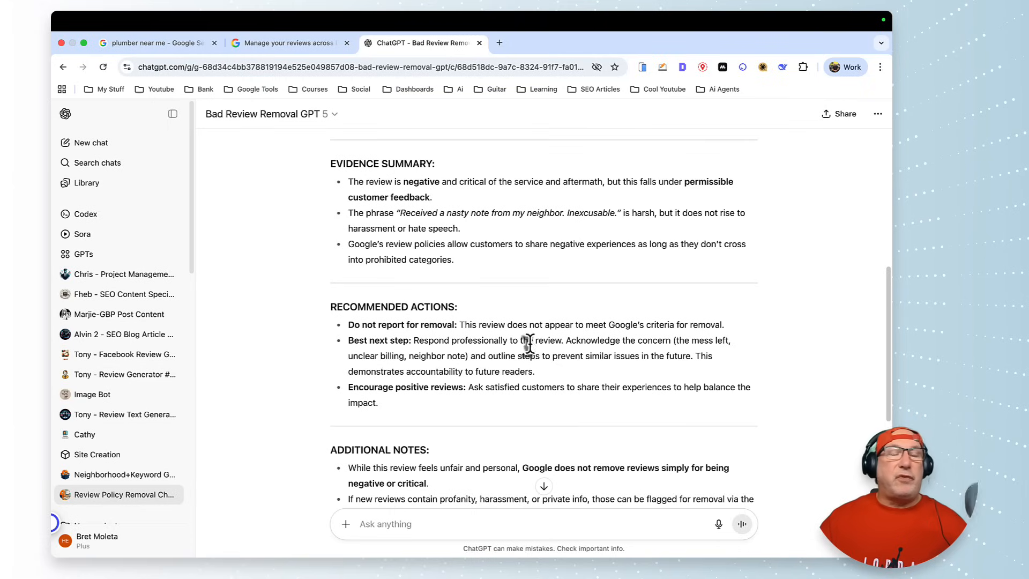
pyautogui.moveTo(532, 355)
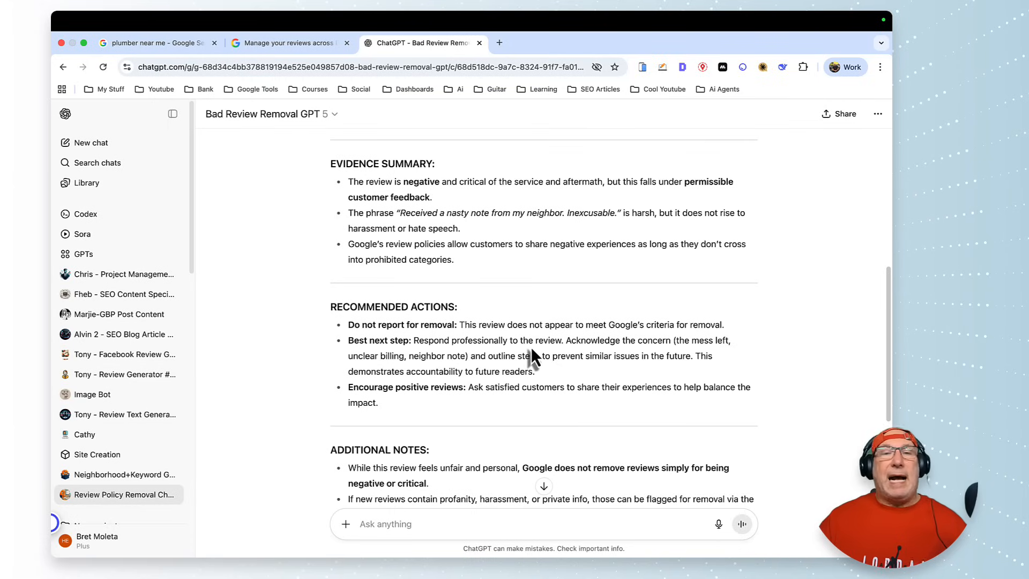
pyautogui.moveTo(525, 342)
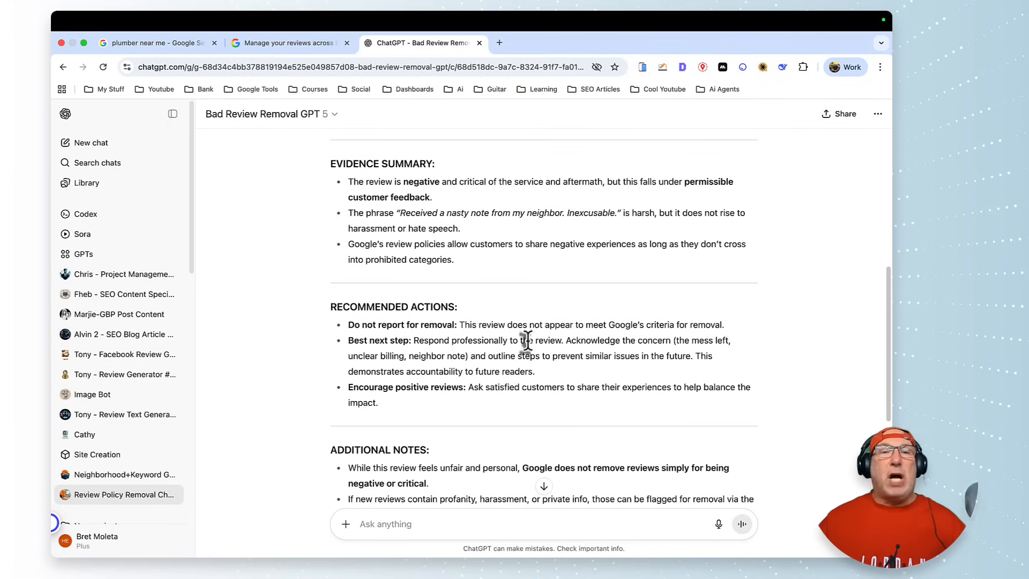
pyautogui.moveTo(530, 356)
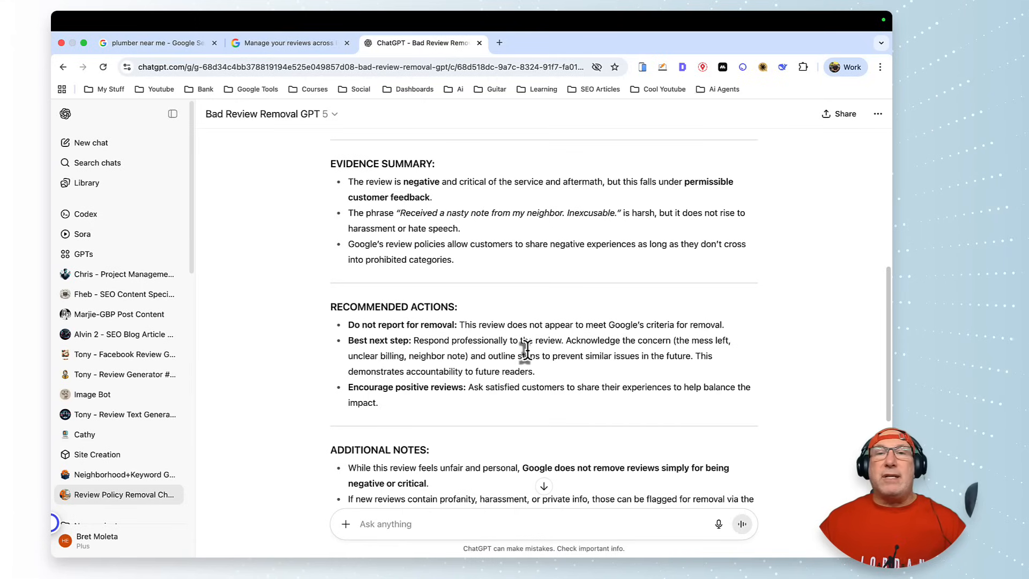
pyautogui.moveTo(525, 351)
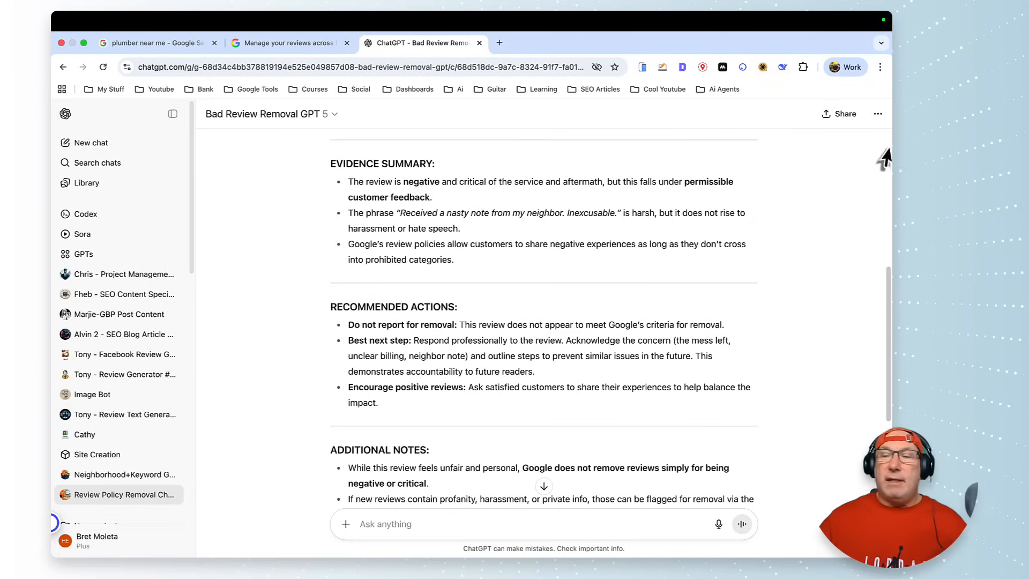
pyautogui.scroll(-3)
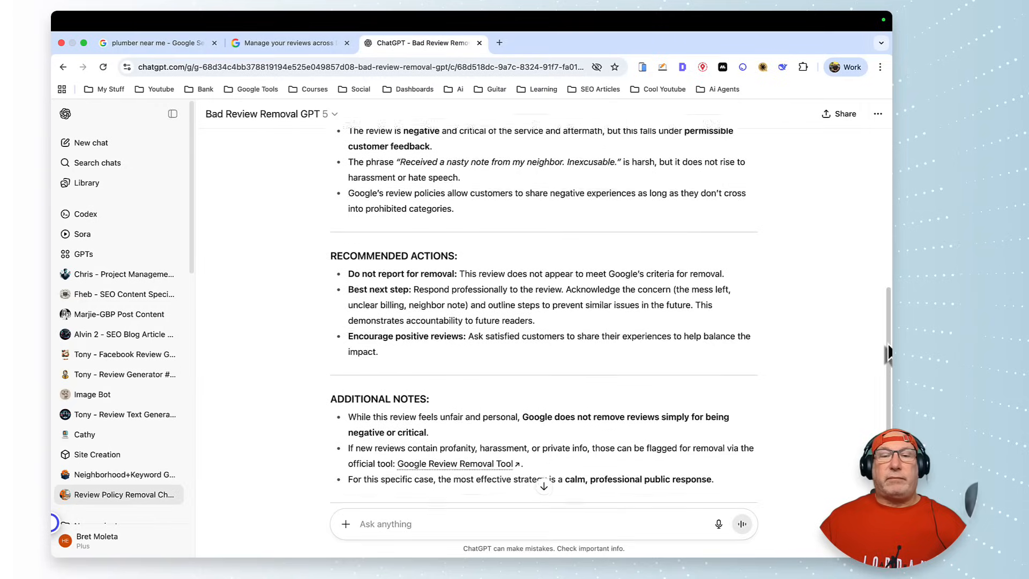
pyautogui.scroll(-3)
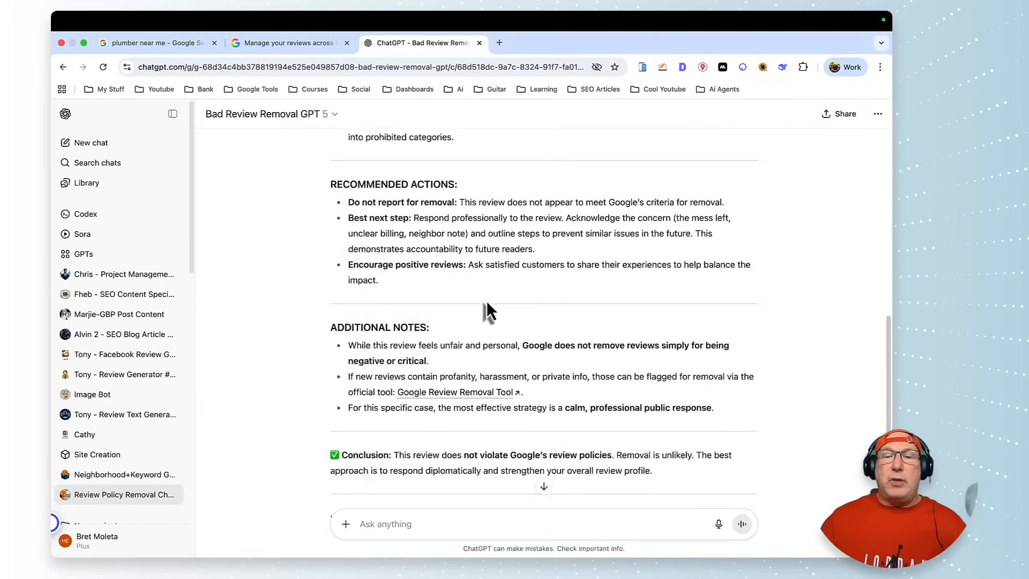
pyautogui.scroll(-3)
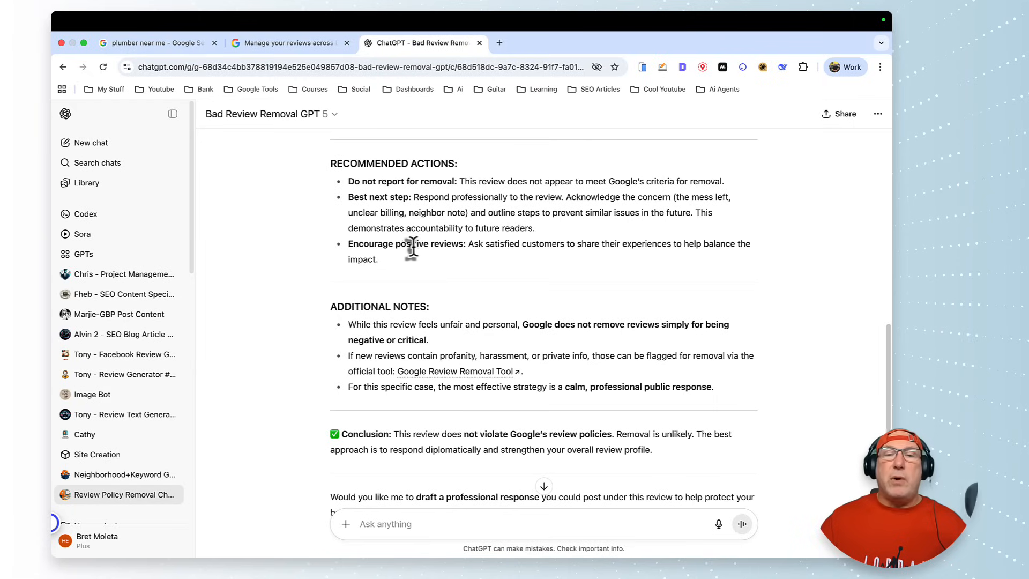
pyautogui.moveTo(521, 262)
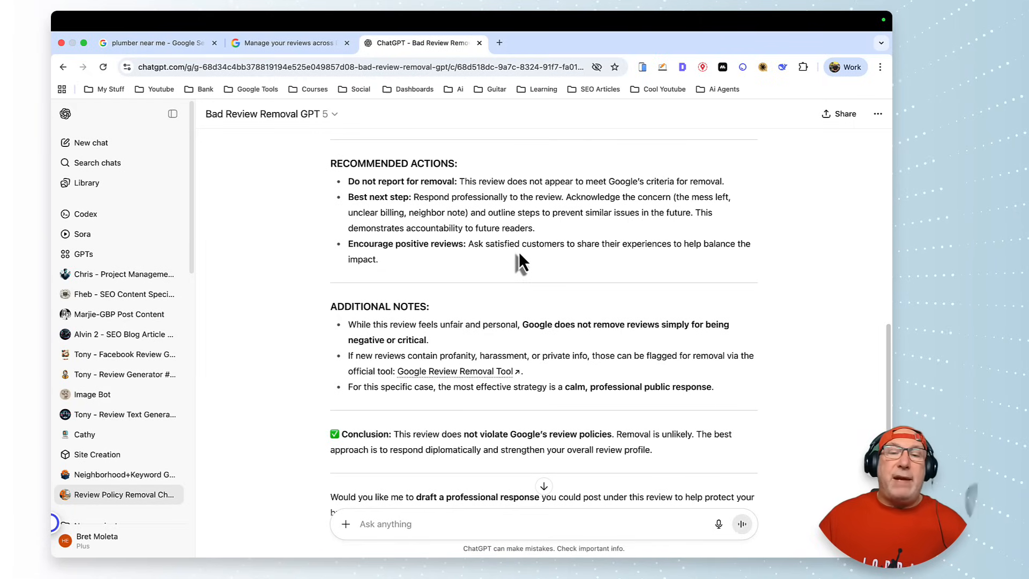
pyautogui.moveTo(471, 250)
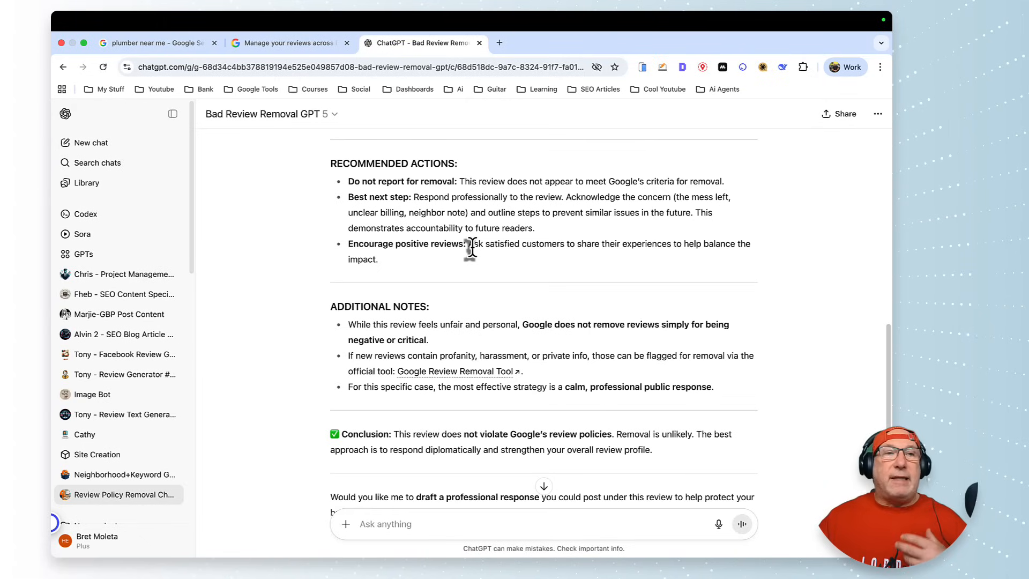
pyautogui.moveTo(476, 260)
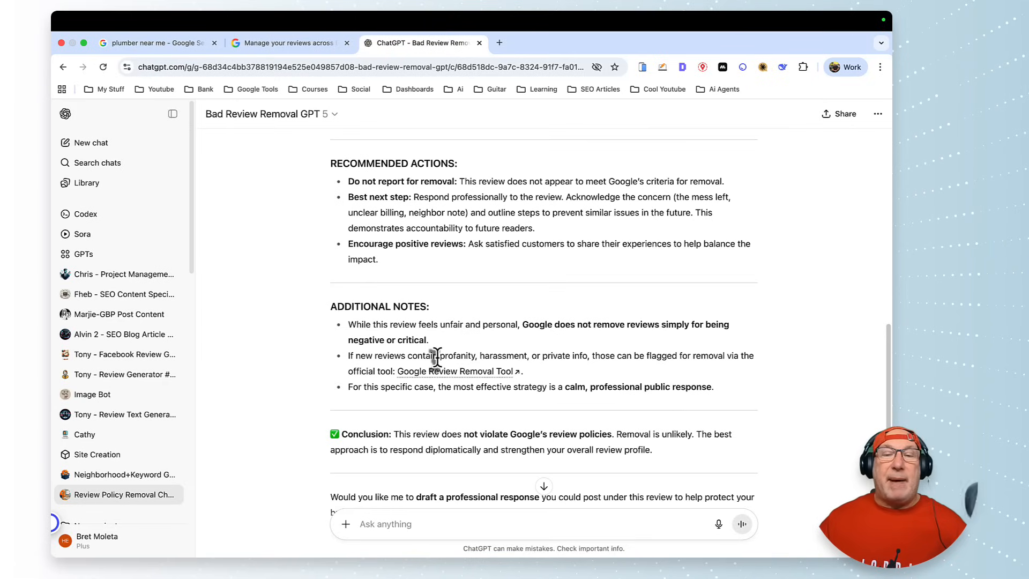
pyautogui.moveTo(443, 374)
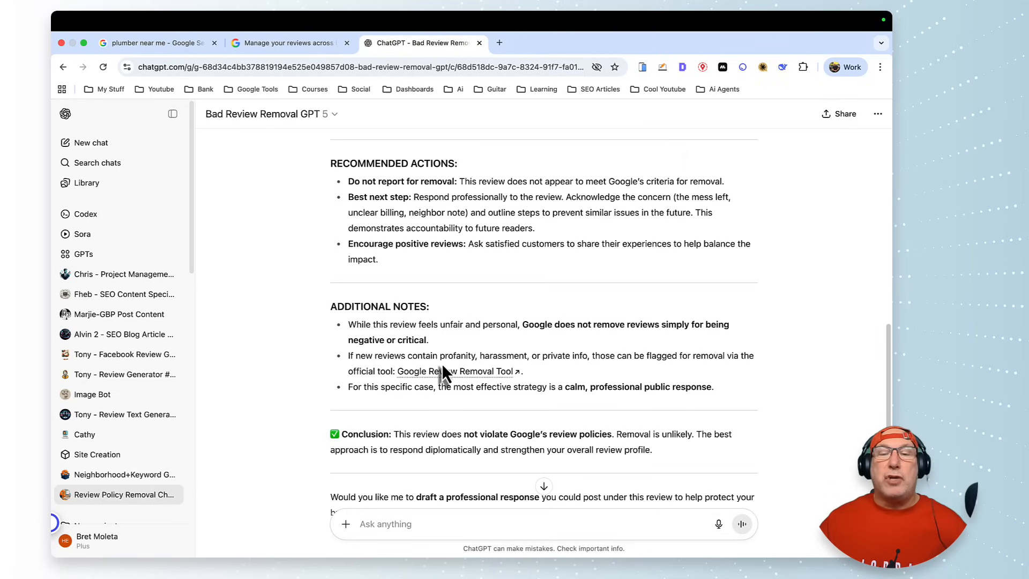
pyautogui.moveTo(457, 372)
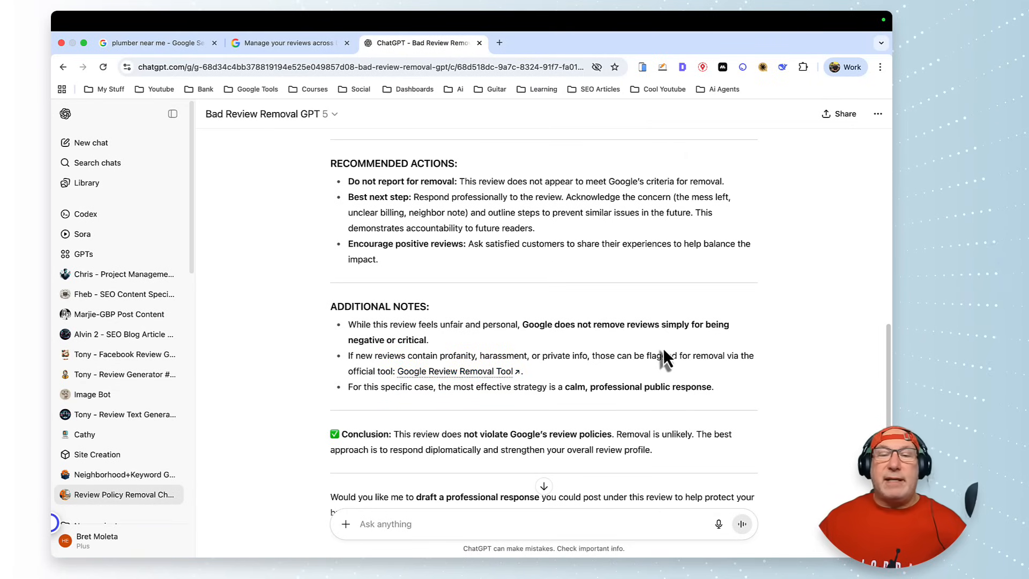
pyautogui.moveTo(607, 326)
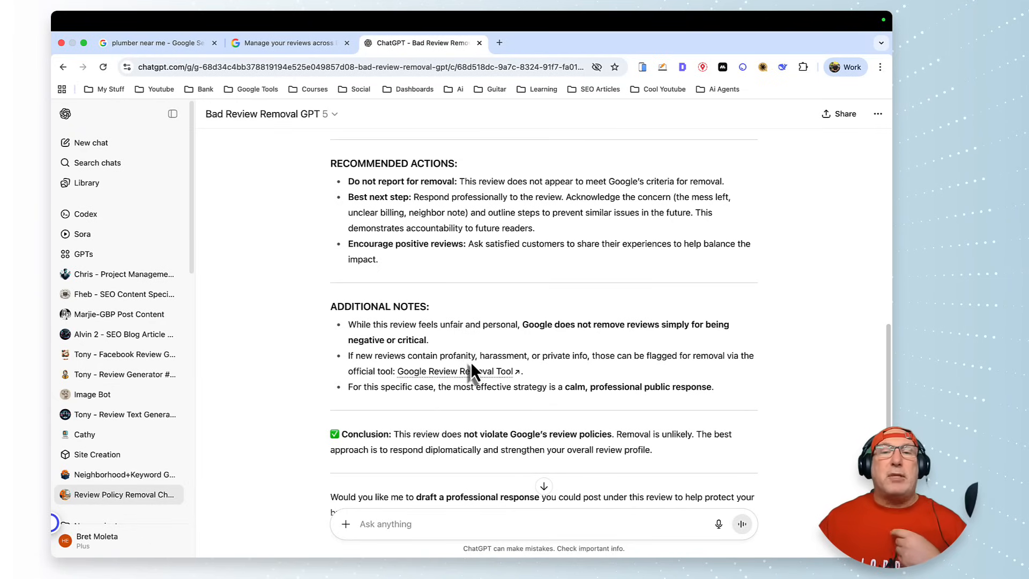
pyautogui.scroll(3)
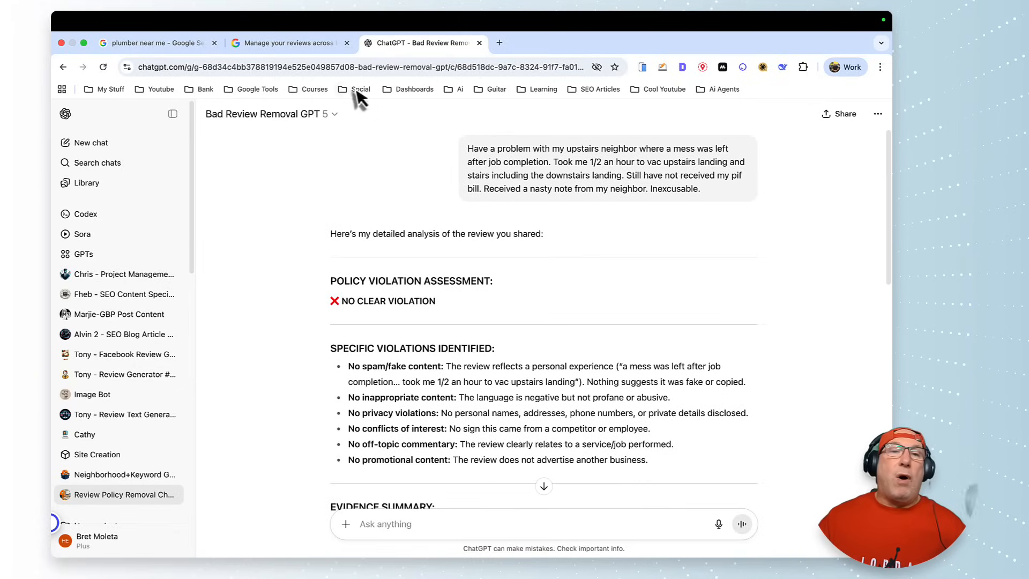
pyautogui.click(289, 43)
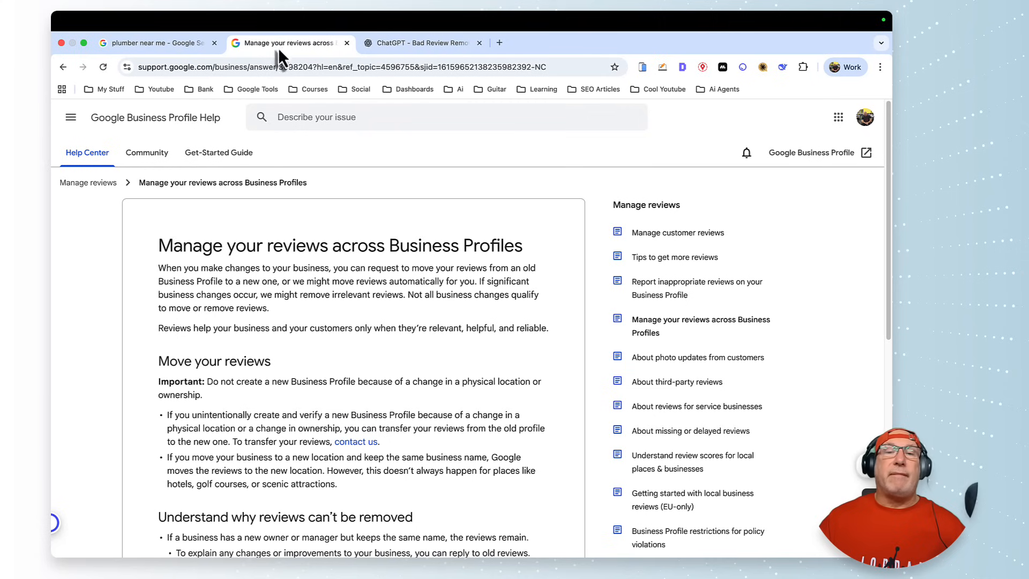
pyautogui.scroll(-3)
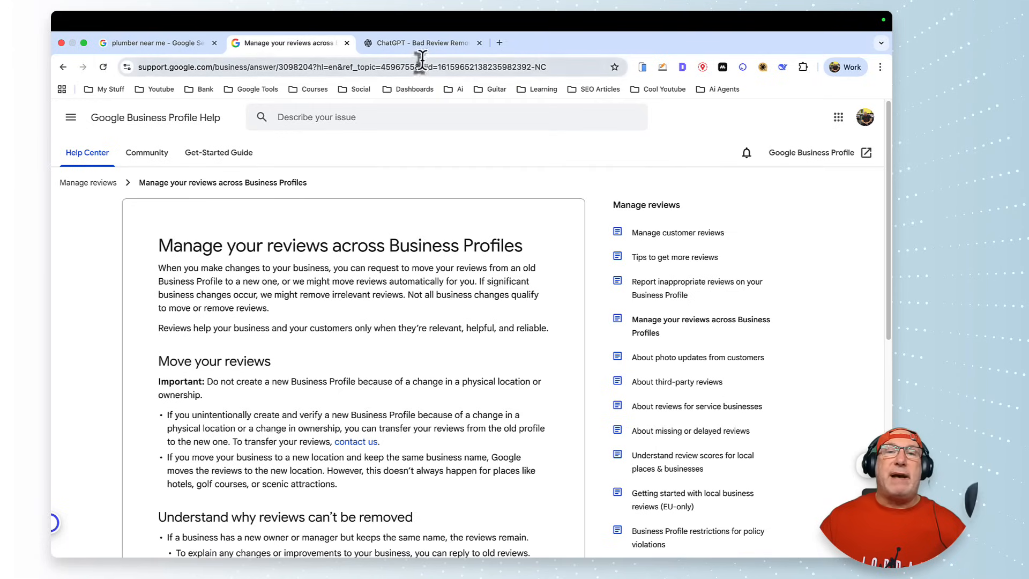
pyautogui.click(421, 43)
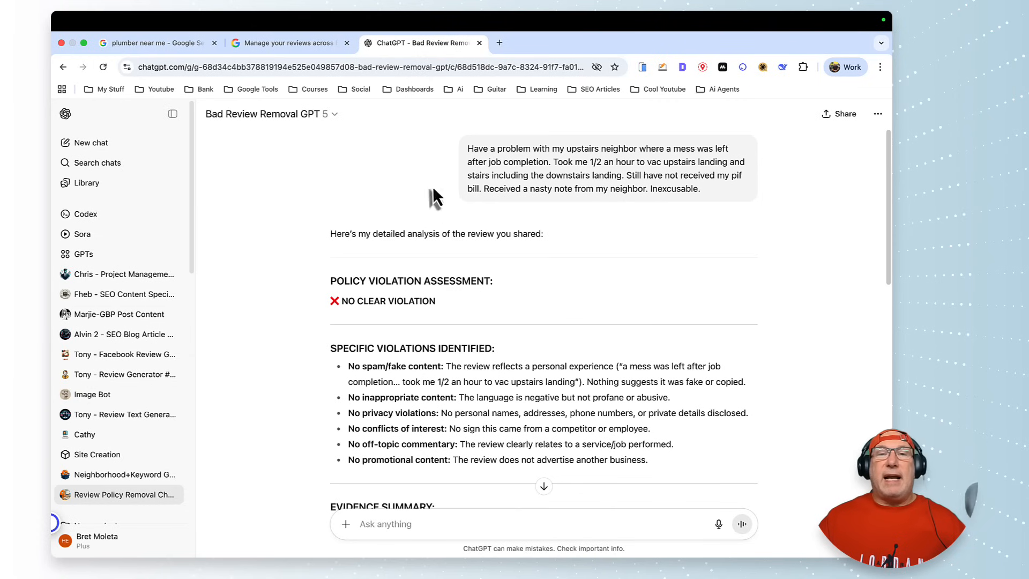
pyautogui.moveTo(420, 394)
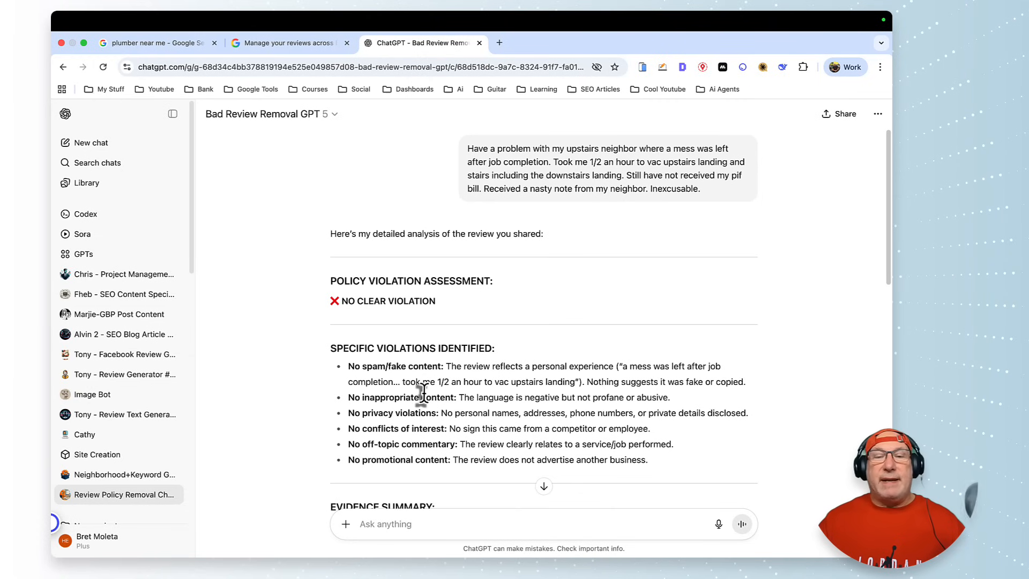
pyautogui.scroll(-3)
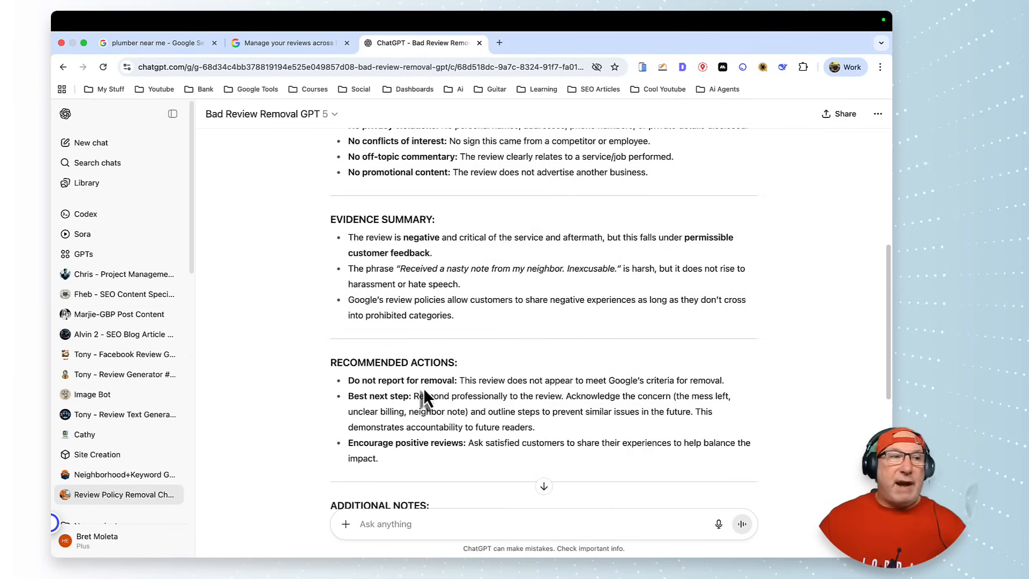
pyautogui.scroll(-3)
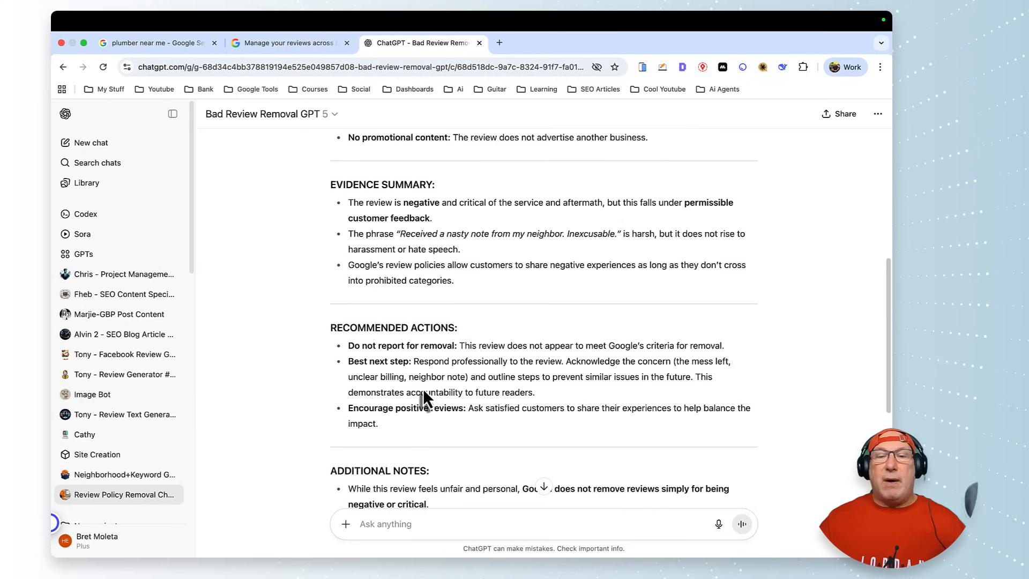
pyautogui.scroll(-3)
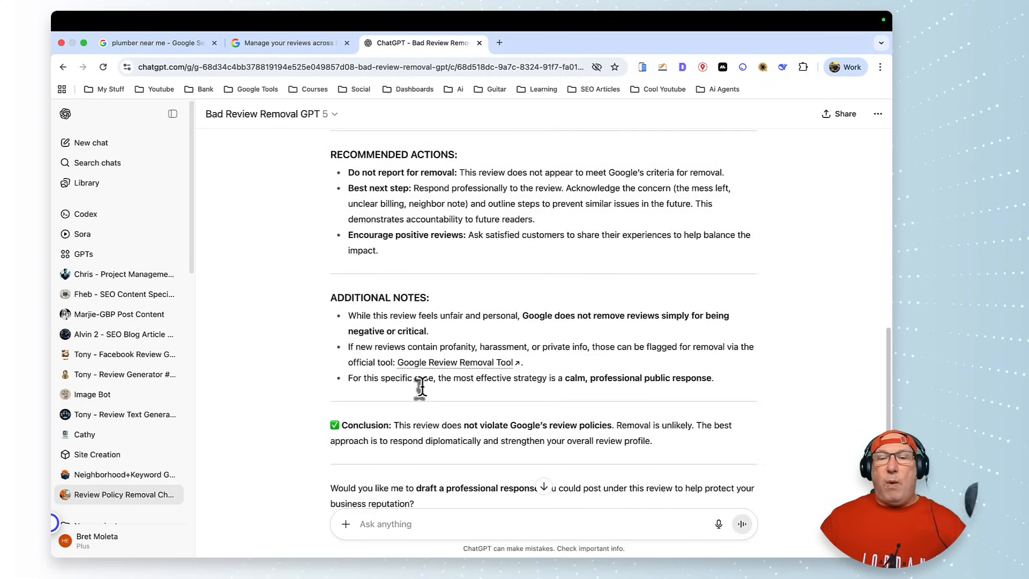
pyautogui.scroll(-3)
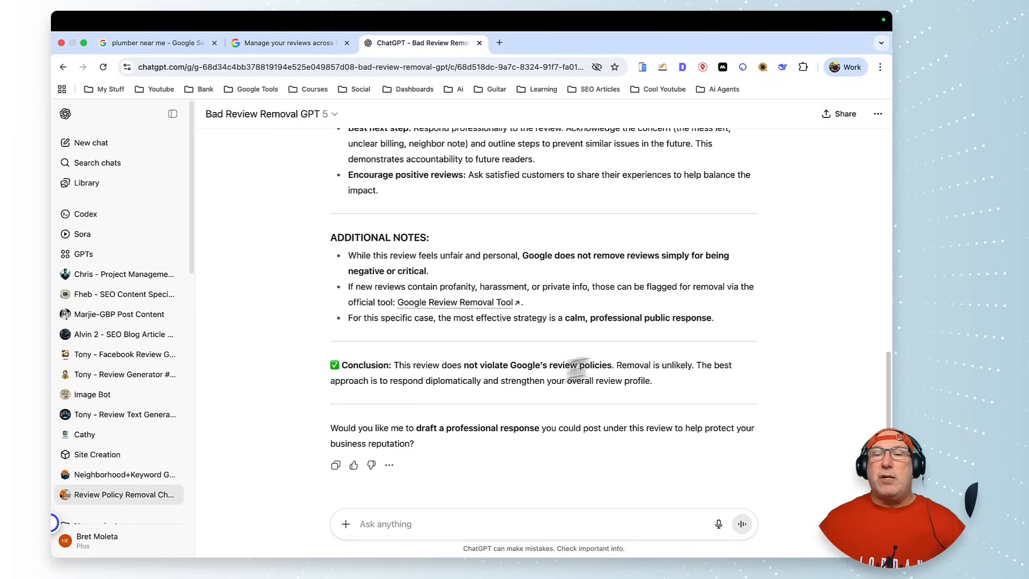
pyautogui.moveTo(617, 386)
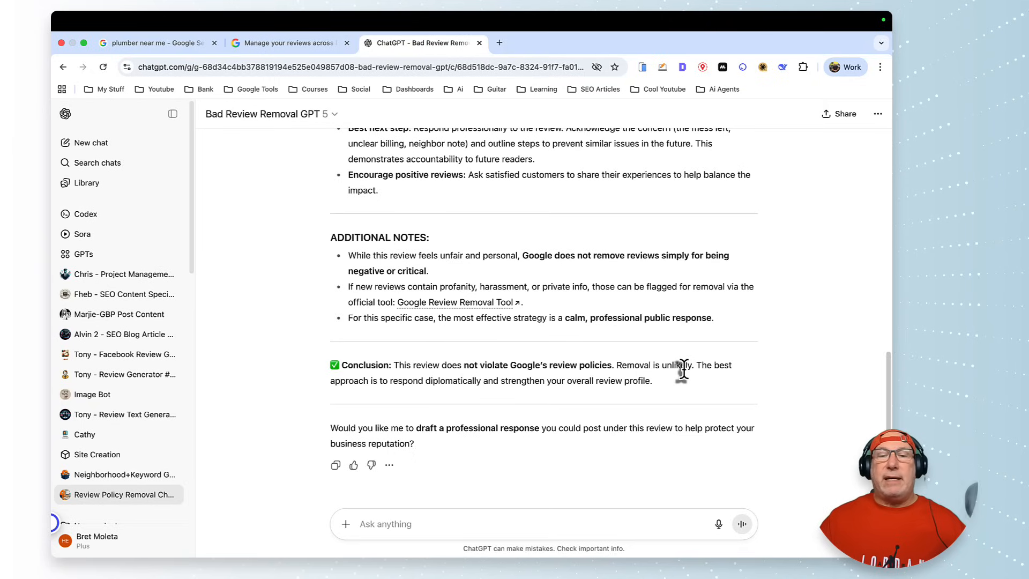
pyautogui.moveTo(410, 377)
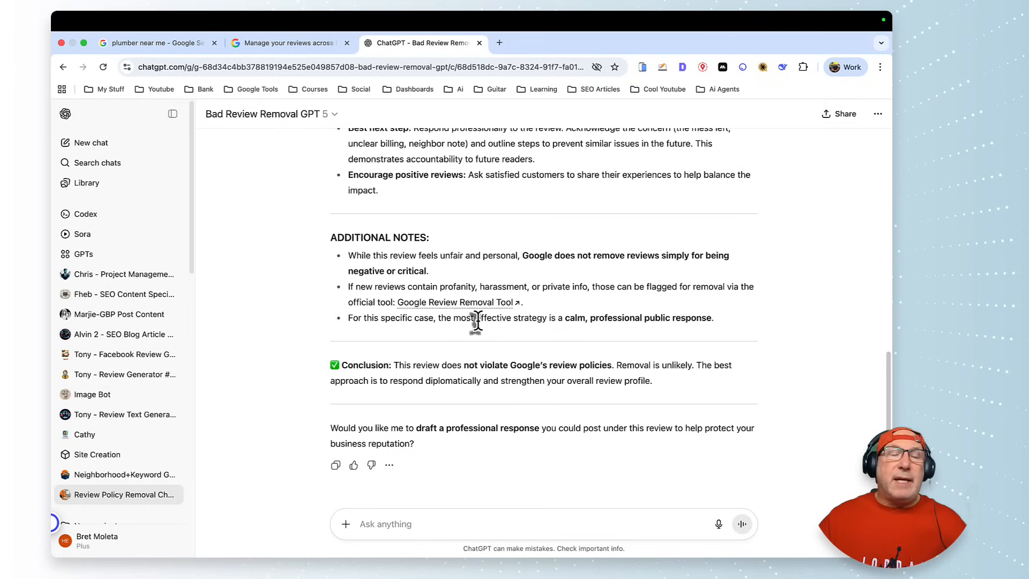
pyautogui.moveTo(505, 321)
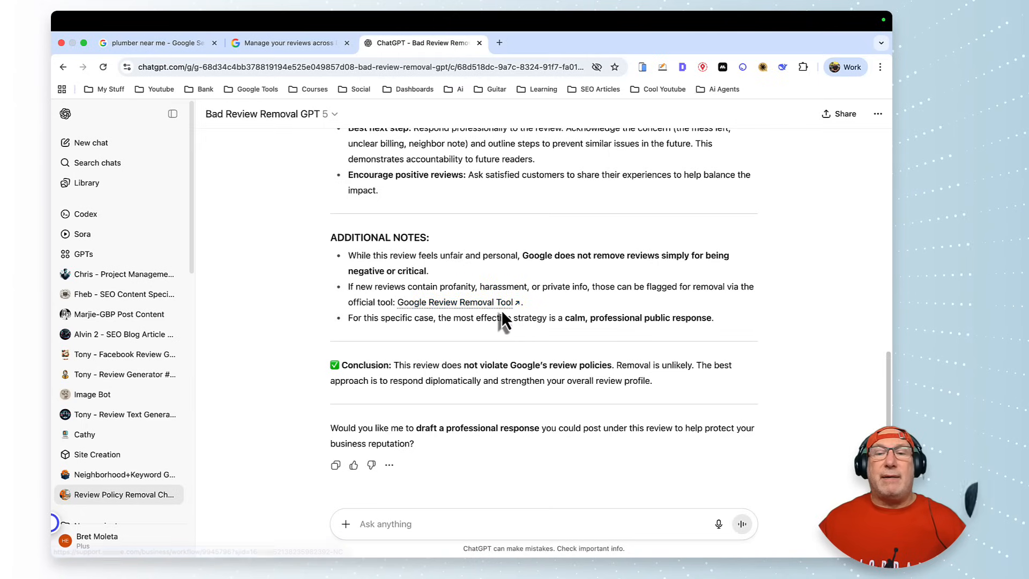
pyautogui.moveTo(456, 302)
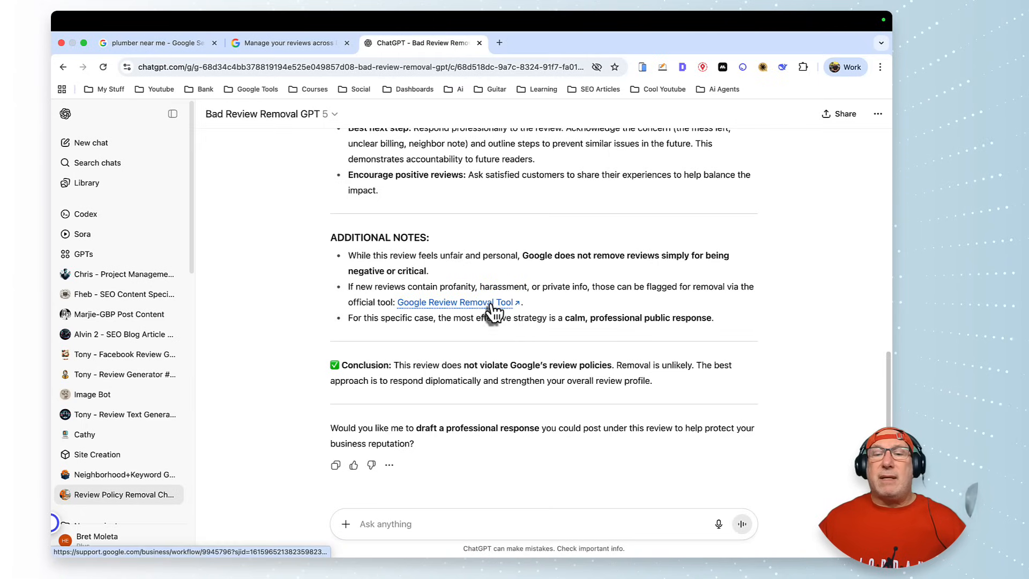
pyautogui.moveTo(479, 368)
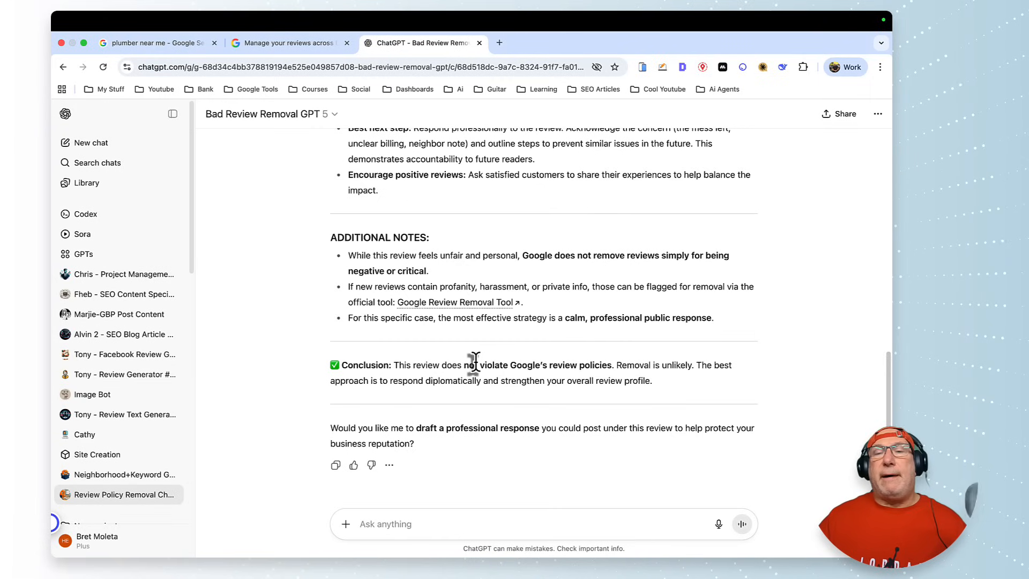
# - View the $600 hose-bib one-star review, then return to ChatGPT's possible-violation assessment
pyautogui.click(155, 43)
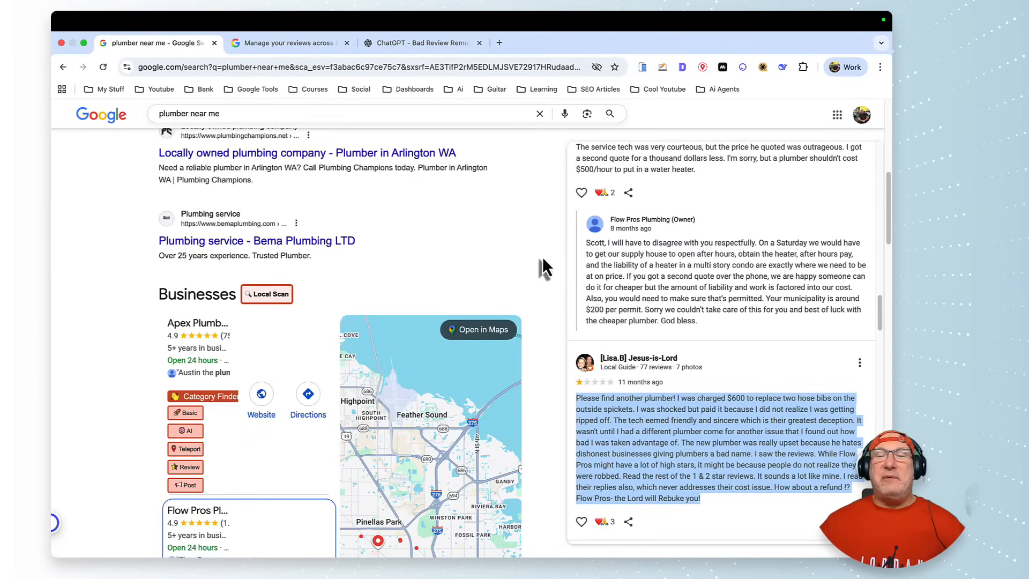
pyautogui.moveTo(740, 349)
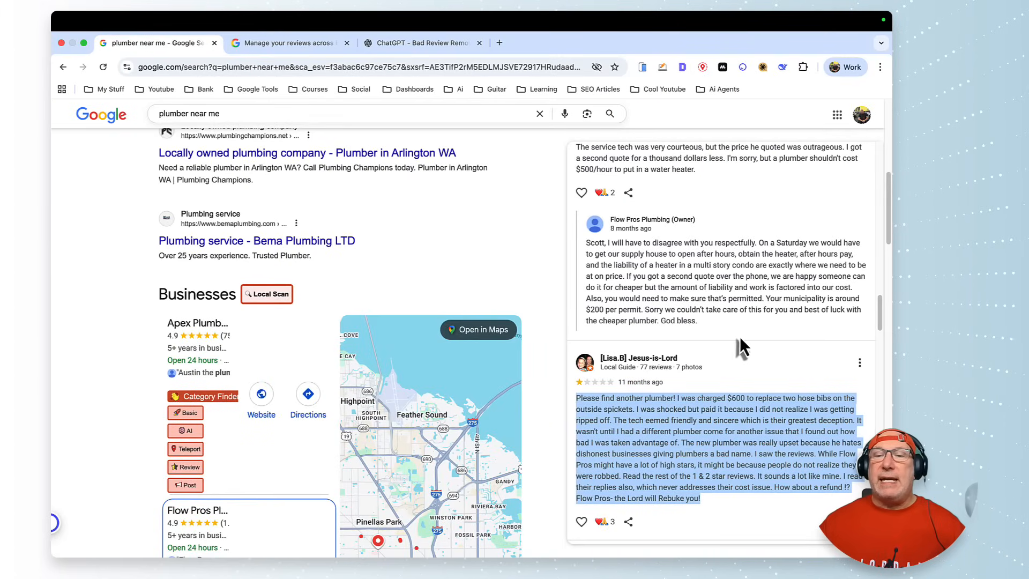
pyautogui.moveTo(673, 412)
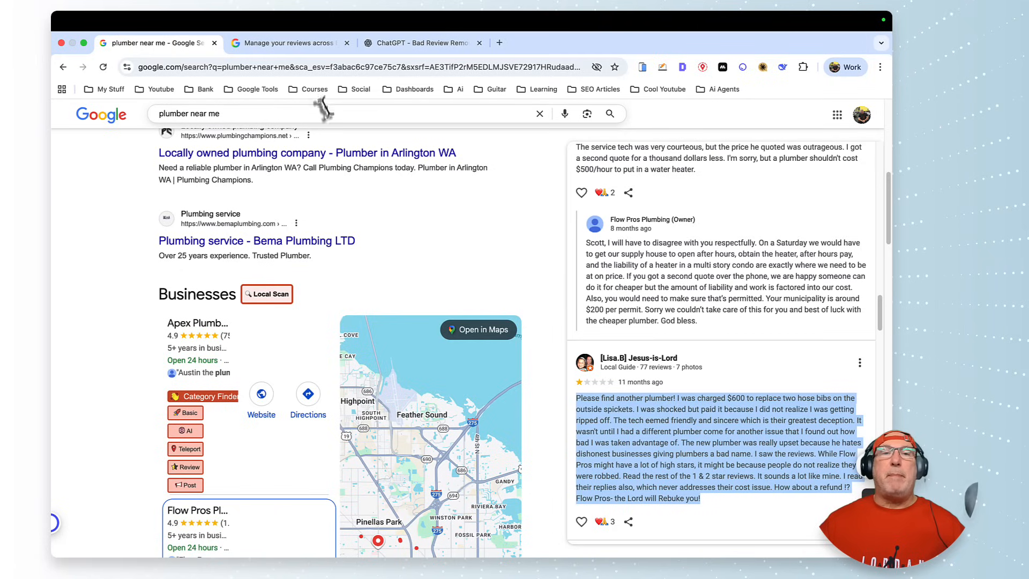
pyautogui.click(422, 43)
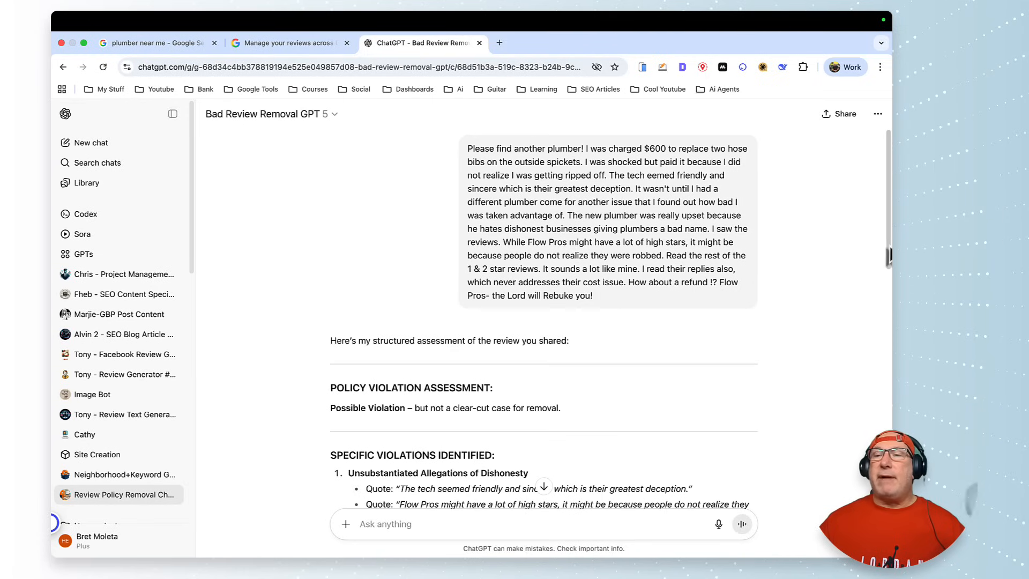
pyautogui.scroll(-3)
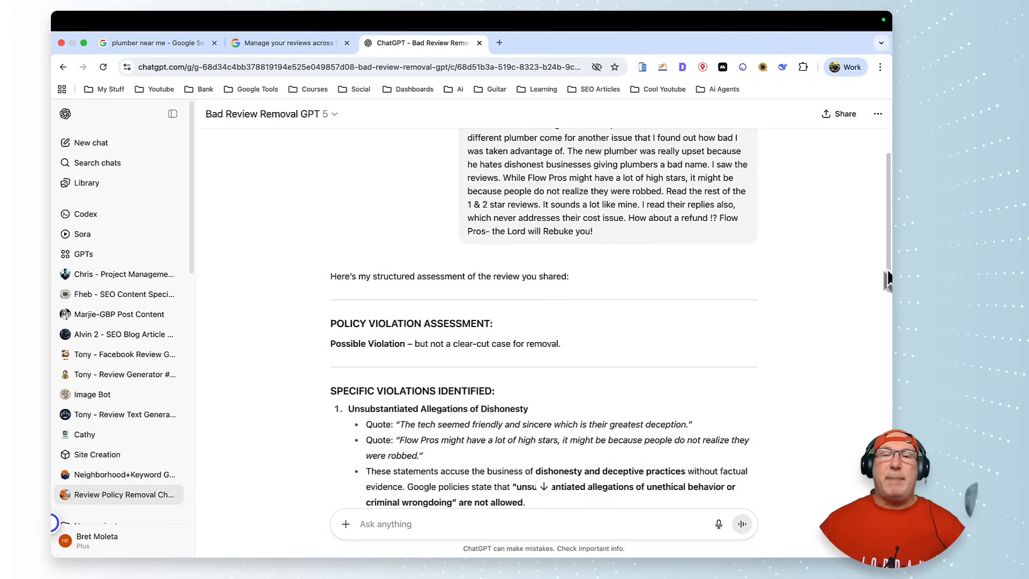
pyautogui.scroll(-3)
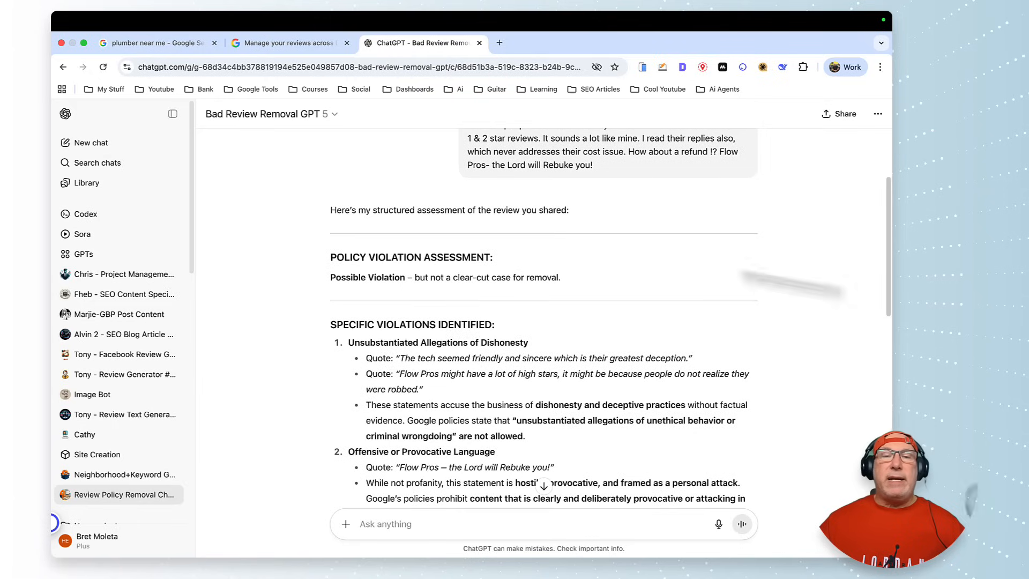
pyautogui.moveTo(331, 277); pyautogui.dragTo(558, 277)
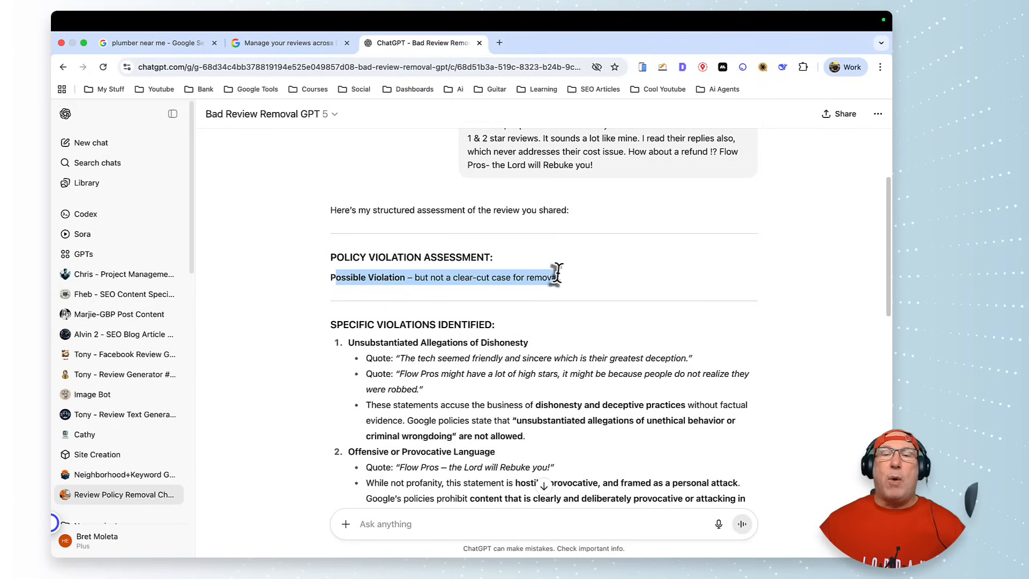
pyautogui.scroll(-3)
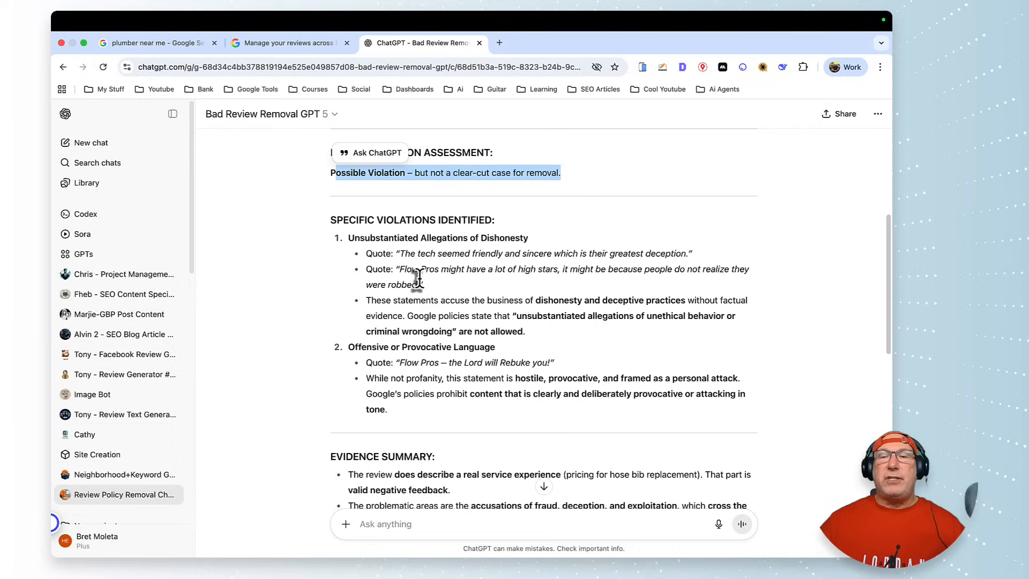
pyautogui.moveTo(564, 302)
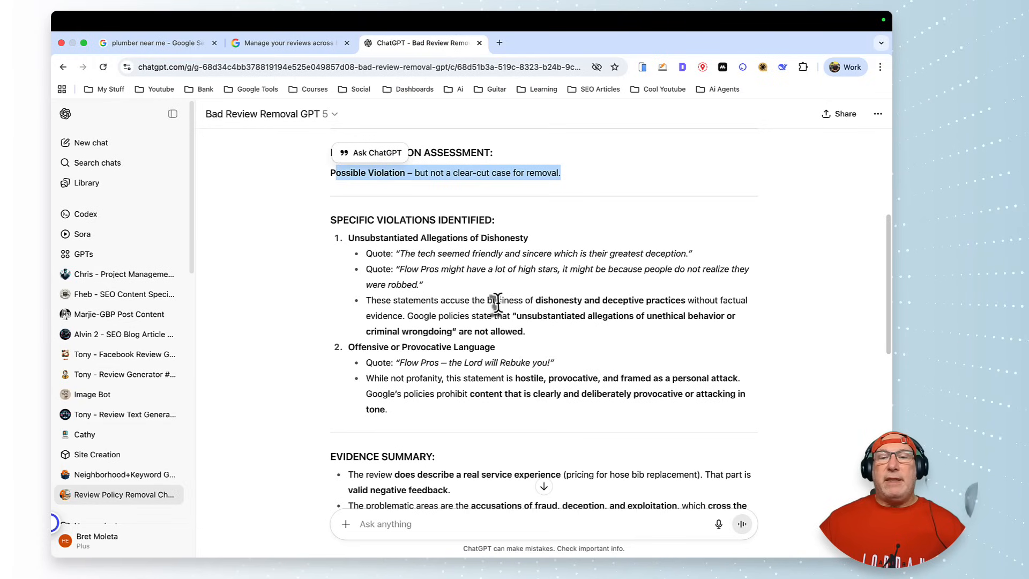
pyautogui.moveTo(469, 318)
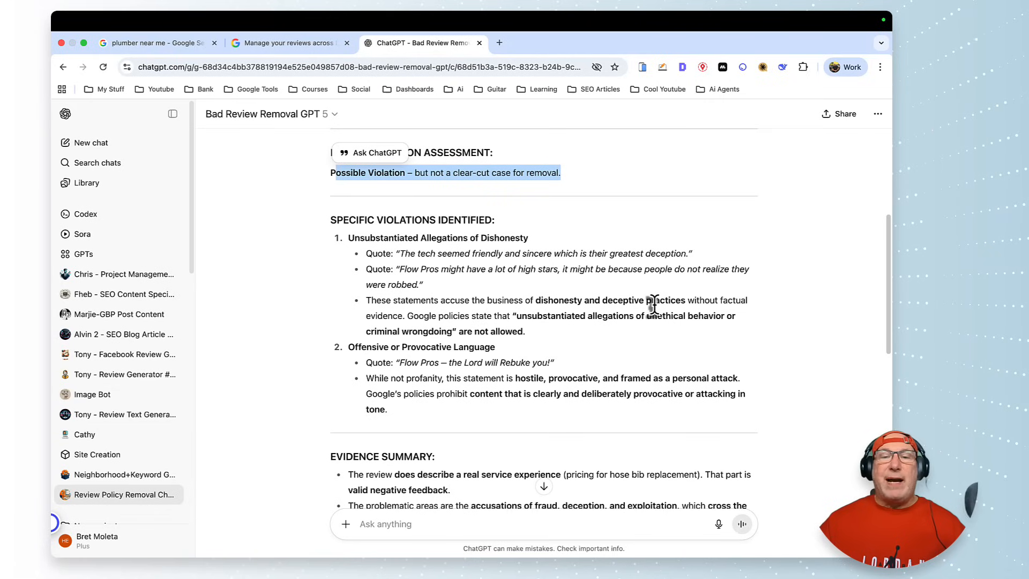
pyautogui.moveTo(492, 315)
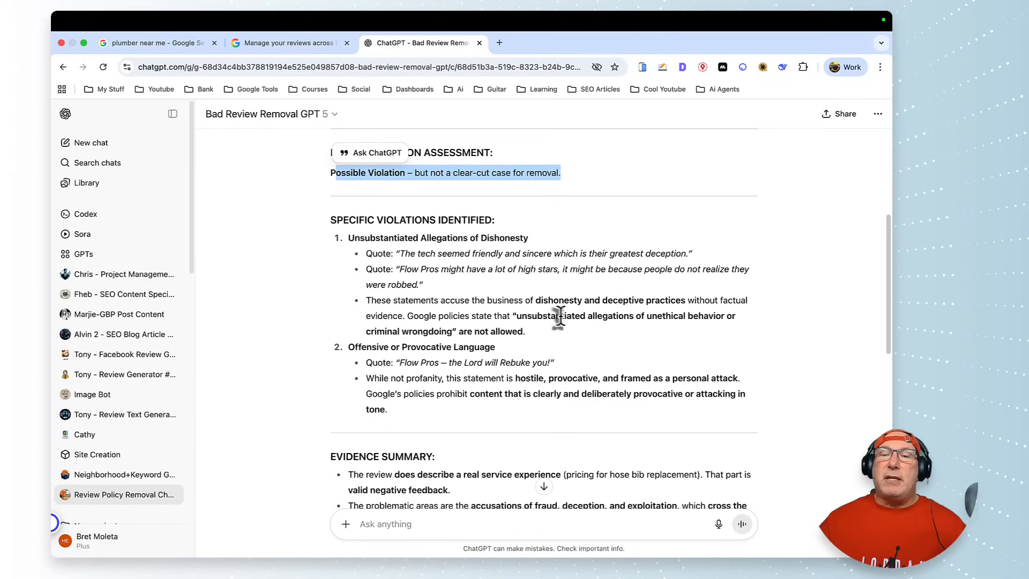
pyautogui.moveTo(643, 318)
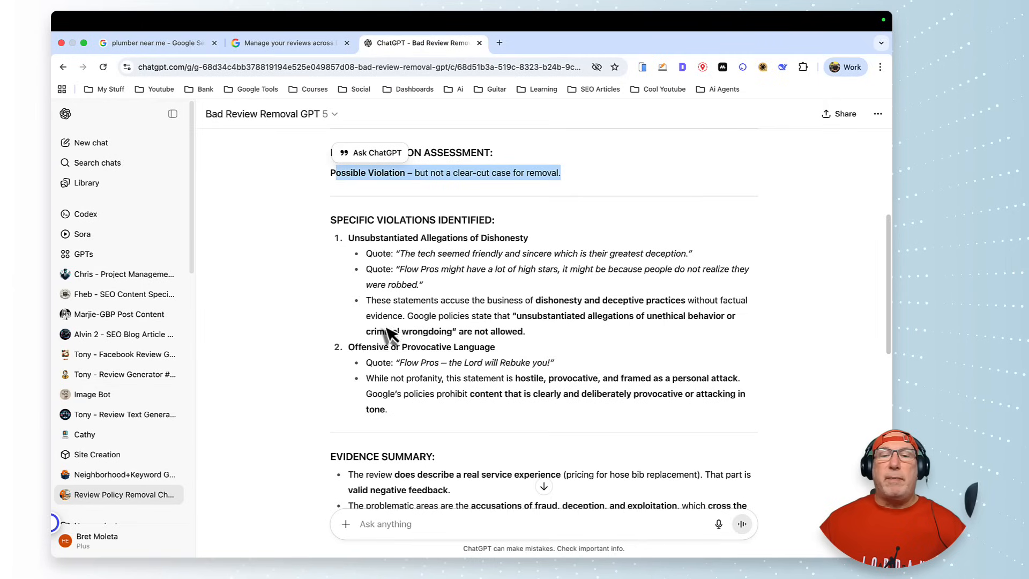
pyautogui.moveTo(498, 328)
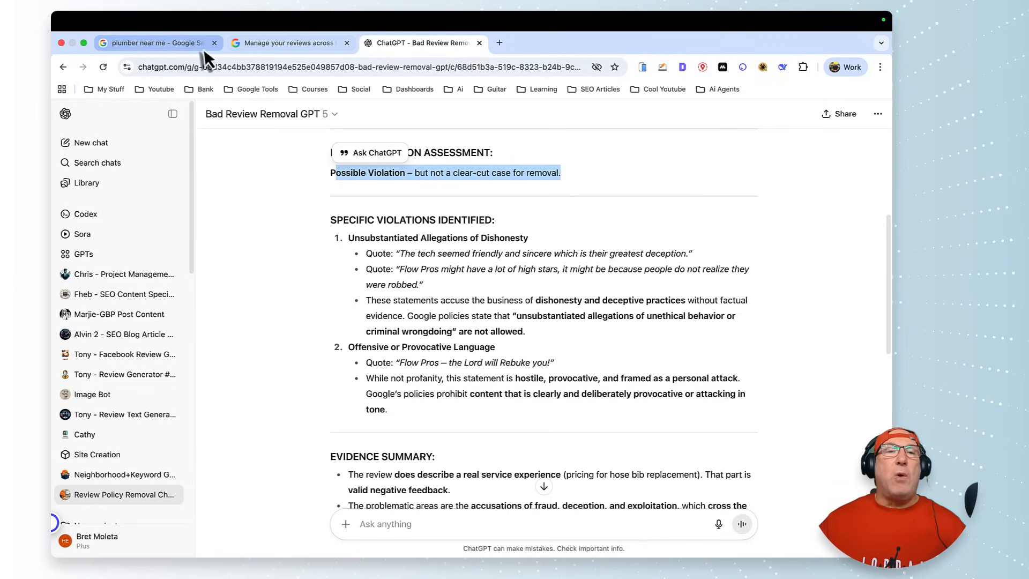
# - Scroll Flow Pros Plumbing's reviews to the one-star hose-bib replacement review
pyautogui.click(155, 43)
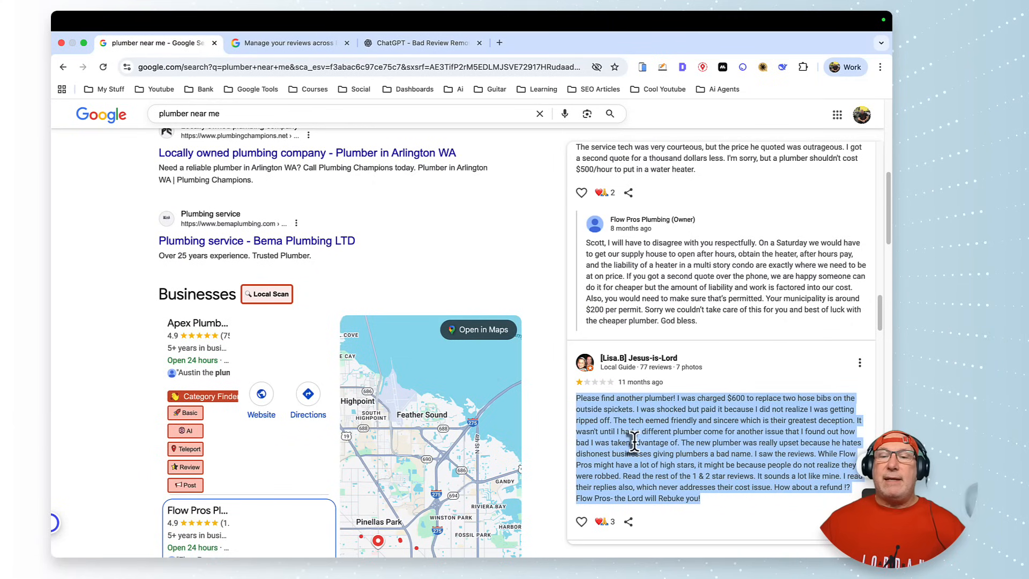
pyautogui.moveTo(878, 332)
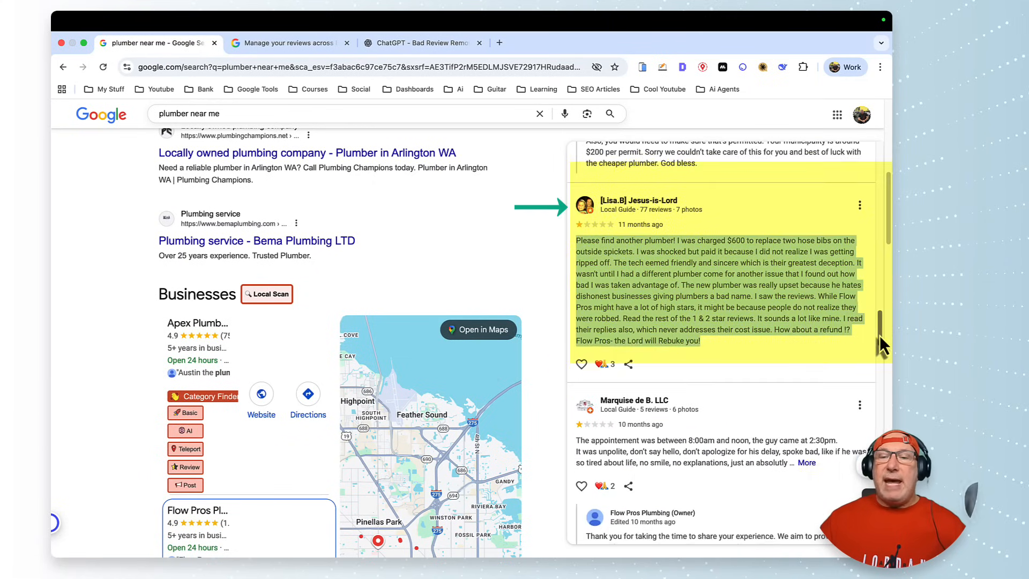
pyautogui.scroll(-3)
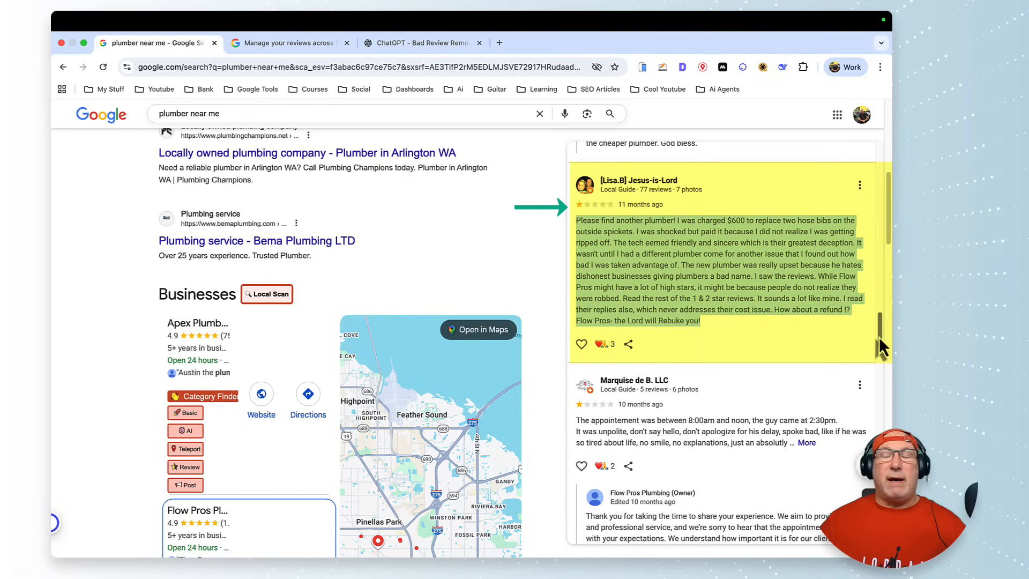
pyautogui.moveTo(647, 223)
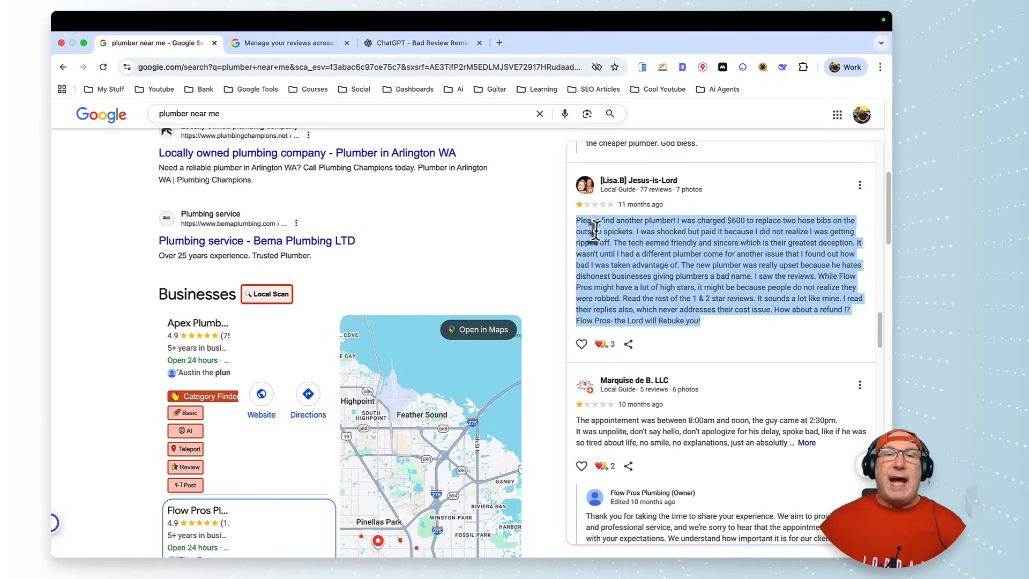
# - Read the hose-bib analysis down through Recommended Actions and Additional Notes
pyautogui.click(422, 43)
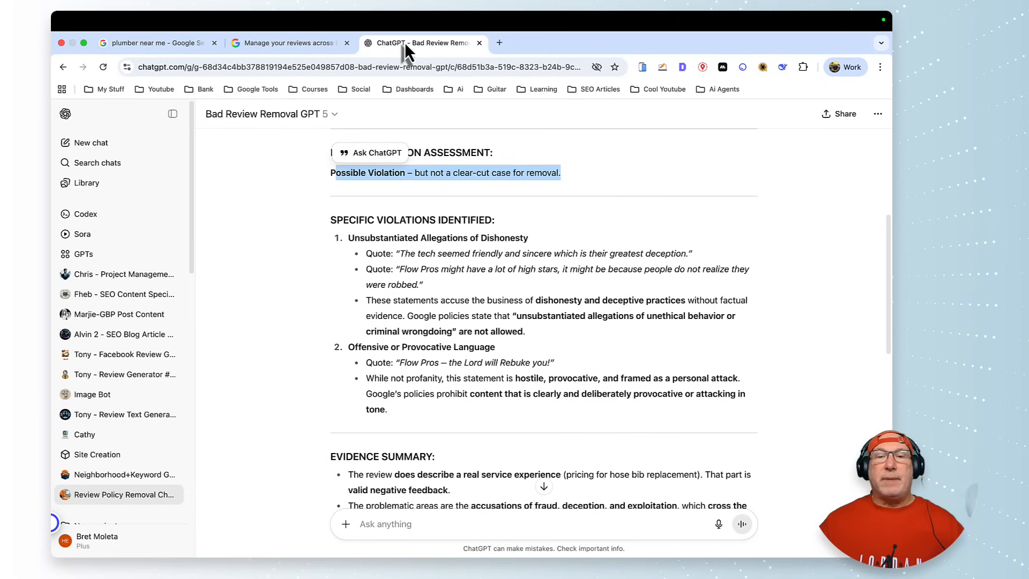
pyautogui.moveTo(548, 318)
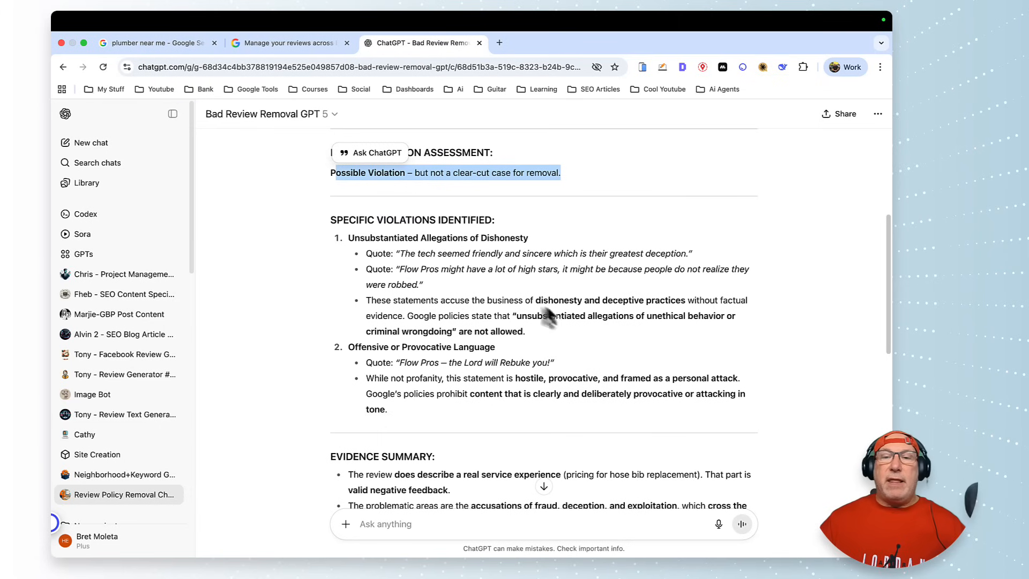
pyautogui.scroll(-3)
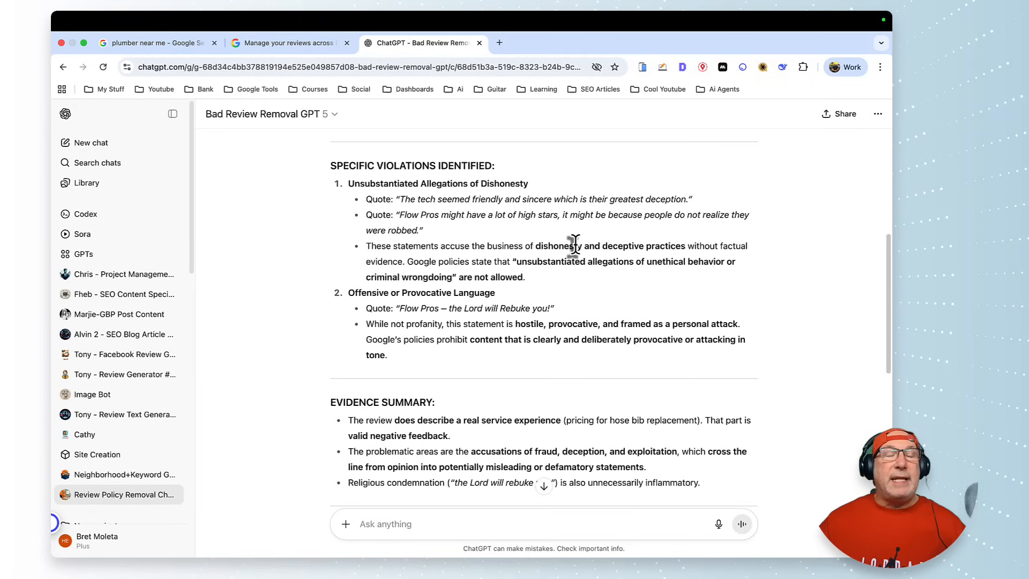
pyautogui.moveTo(555, 263)
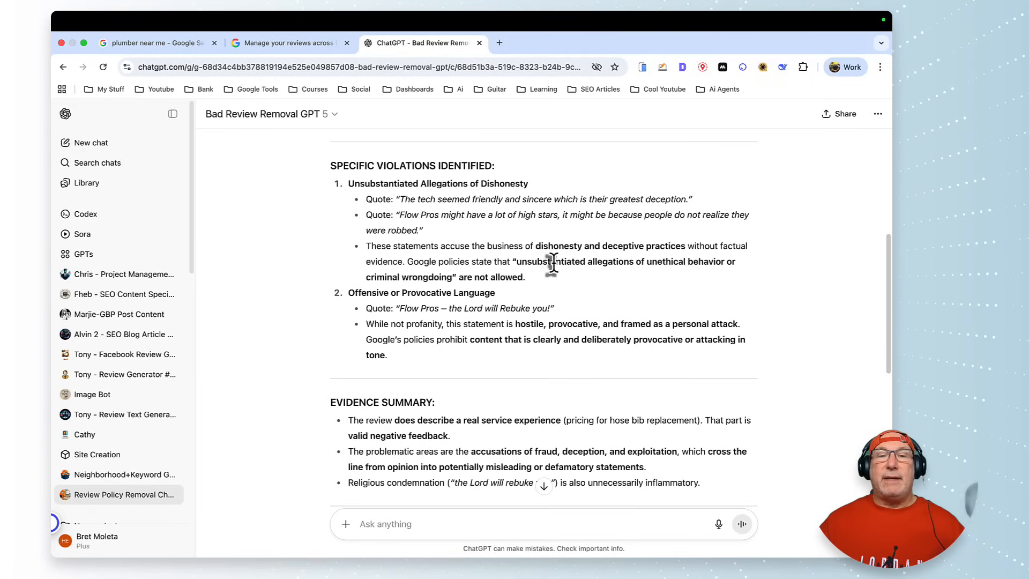
pyautogui.moveTo(420, 261)
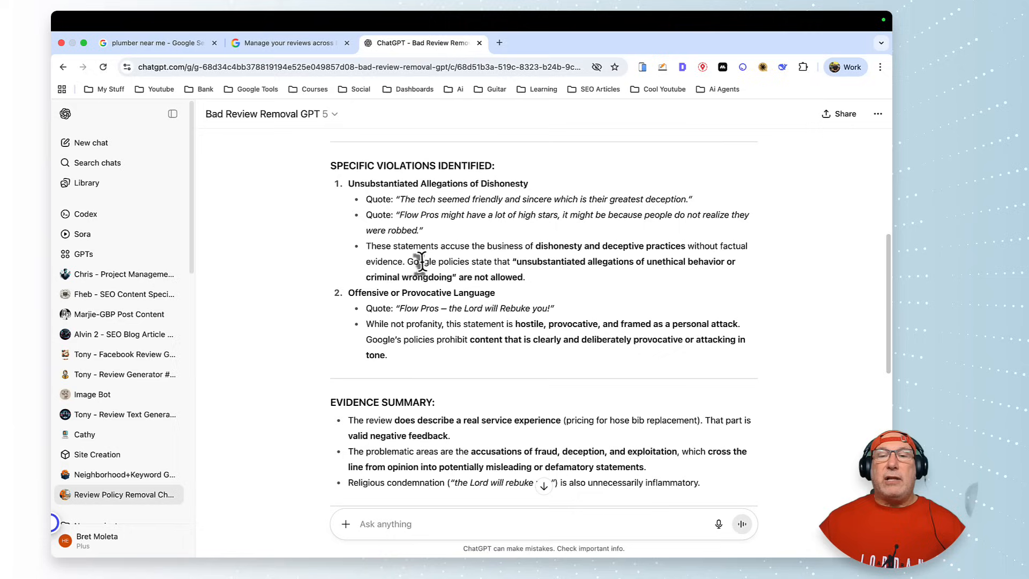
pyautogui.moveTo(548, 266)
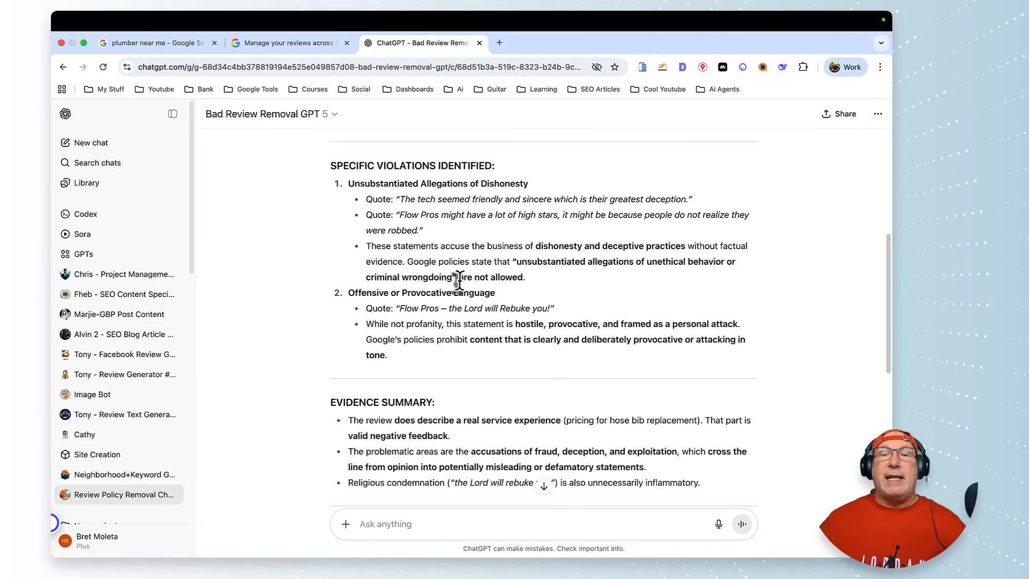
pyautogui.scroll(-3)
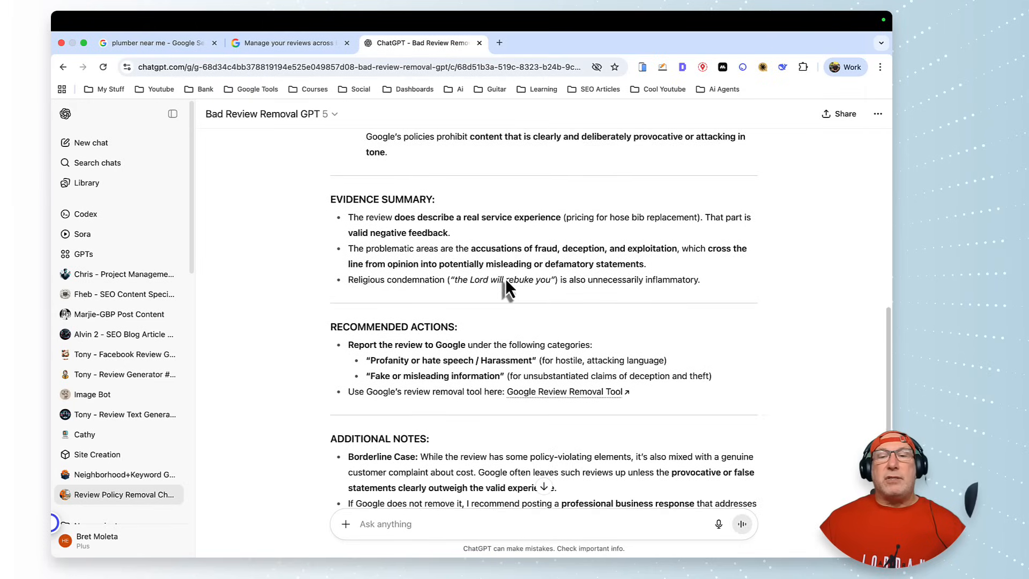
pyautogui.scroll(-3)
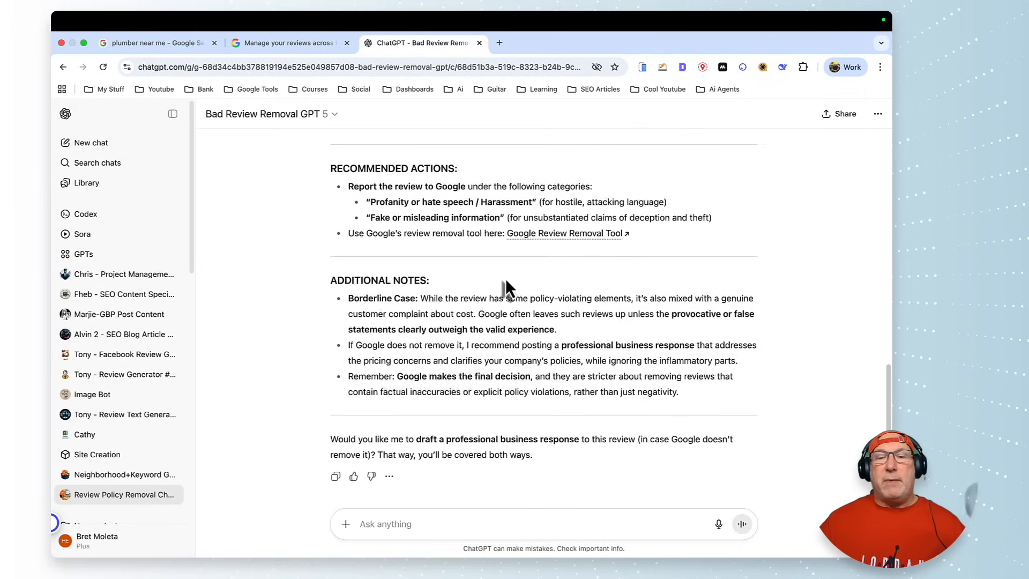
pyautogui.scroll(-3)
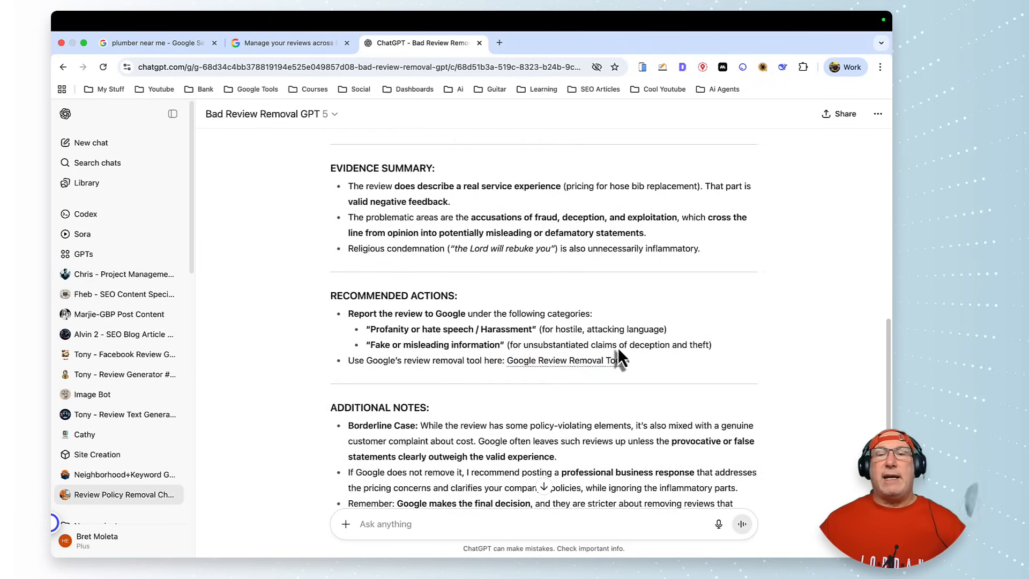
pyautogui.scroll(-3)
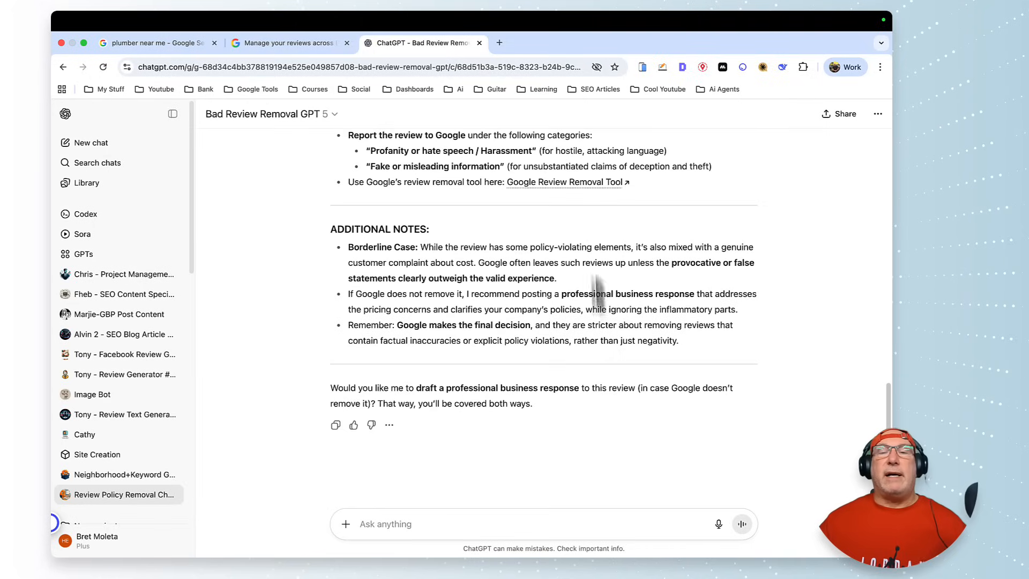
pyautogui.moveTo(538, 204)
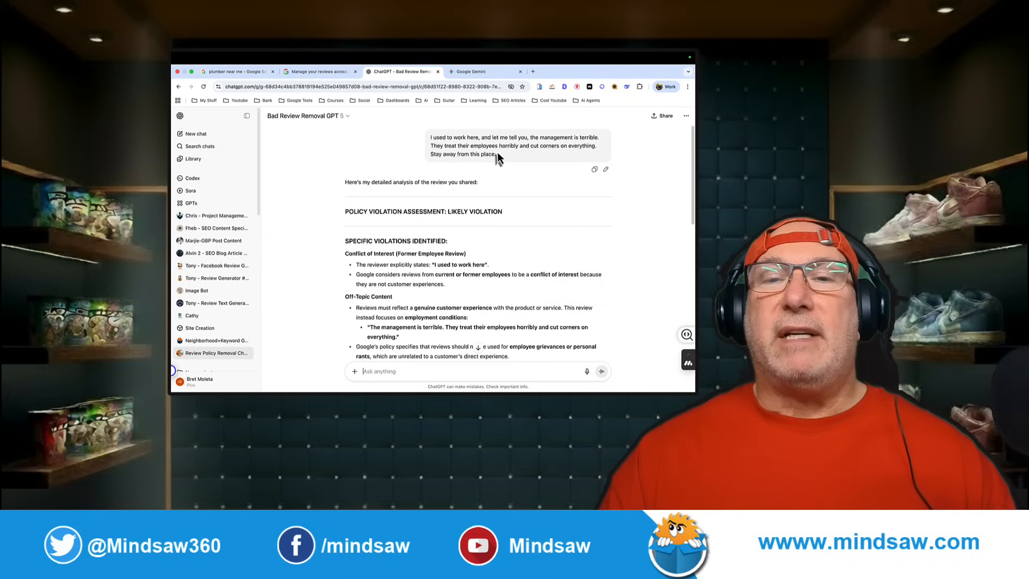
pyautogui.moveTo(525, 262)
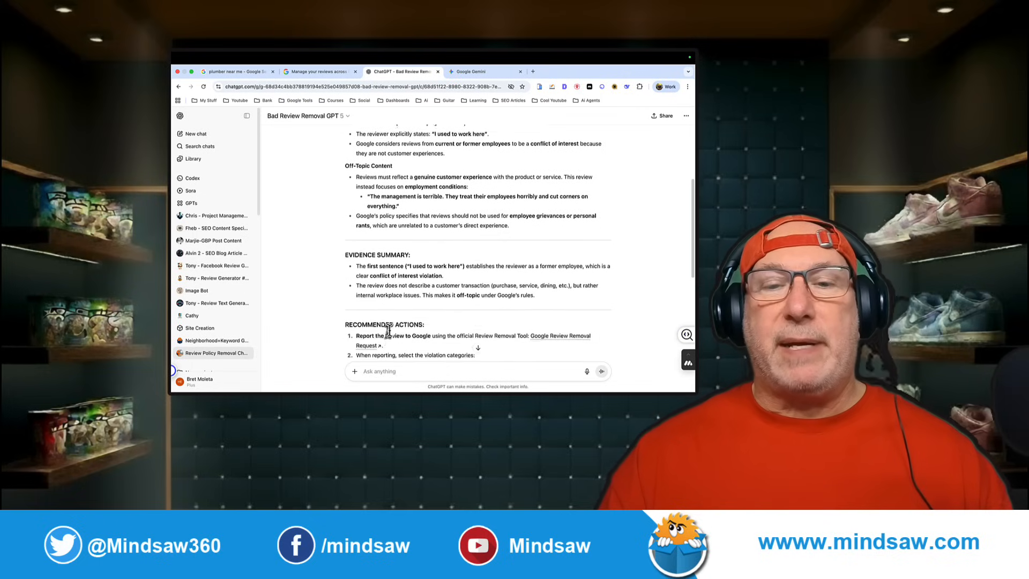
# - Scroll through the former-employee review's Likely Violation assessment, recommended removal actions and additional notes
pyautogui.scroll(-3)
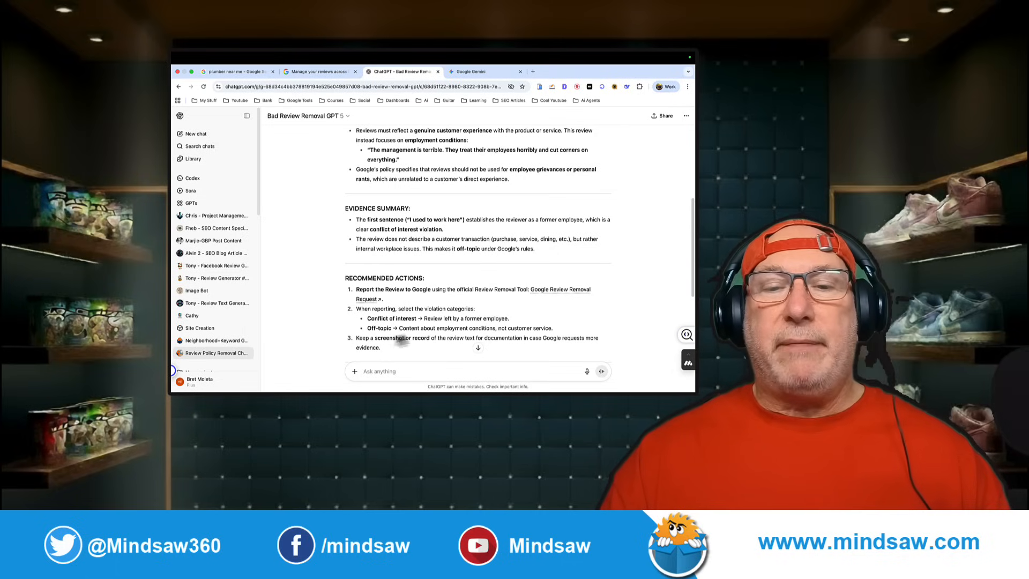
pyautogui.scroll(-3)
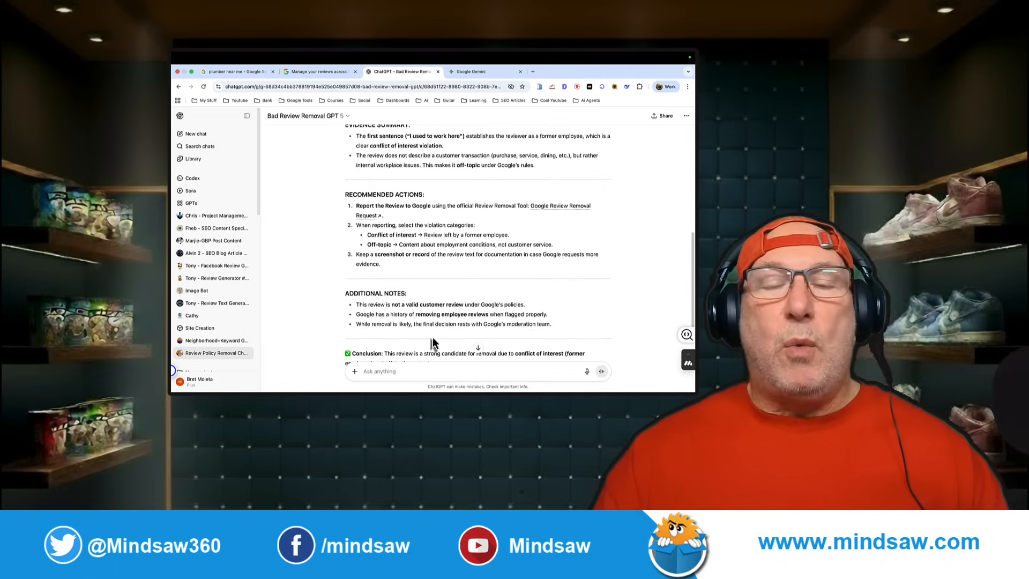